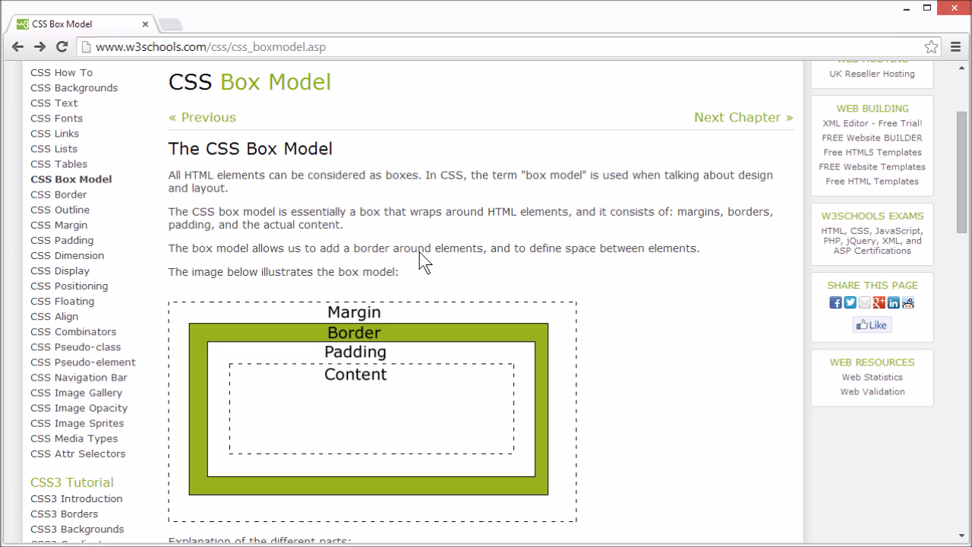
mouse_move(415, 287)
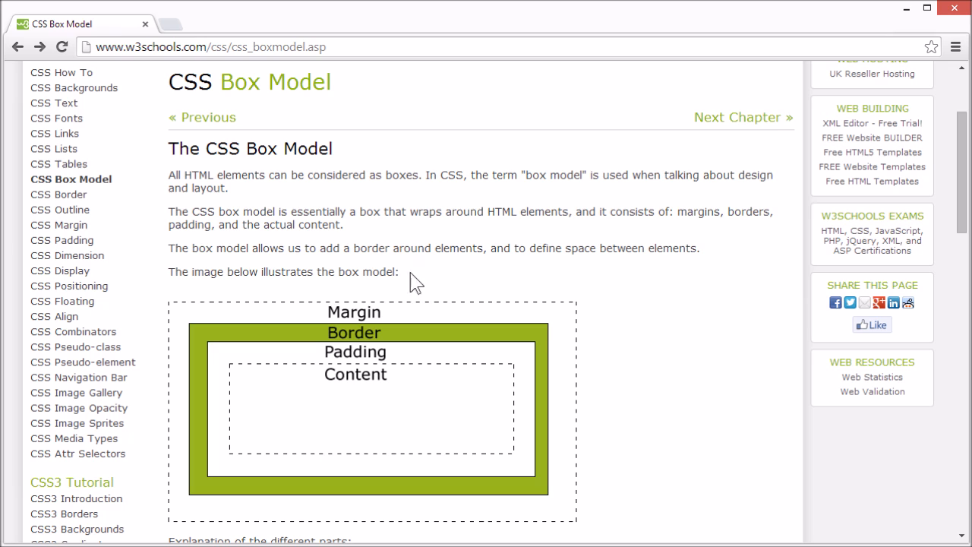
mouse_move(370, 341)
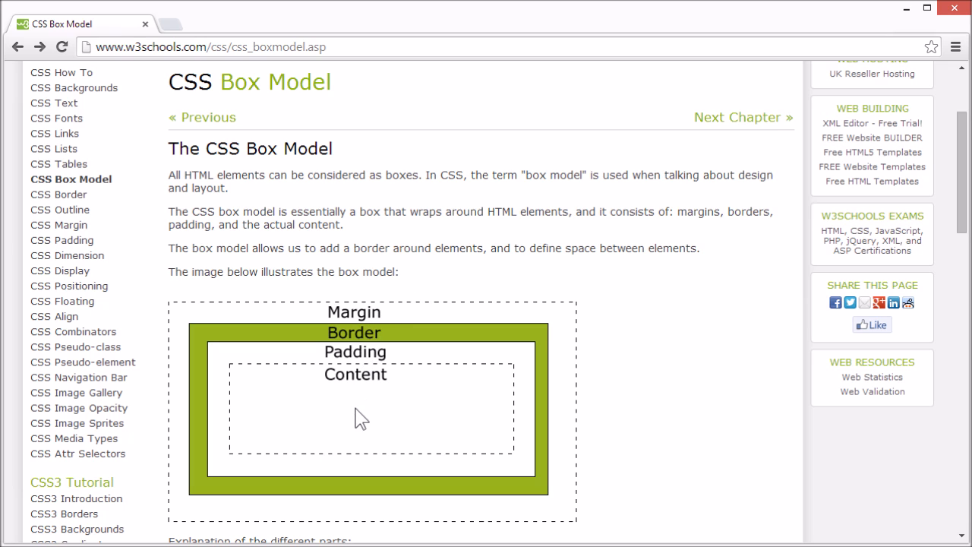
- Scroll the CSS Box Model page toward its Try it Yourself example
scroll(down, 3)
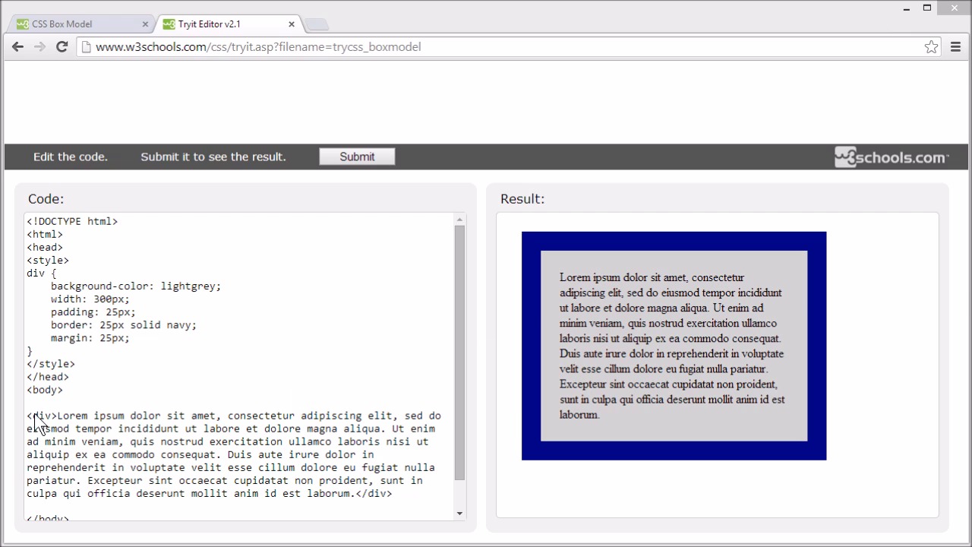
- Select the div's 300 width value so it can be replaced with 400
drag(27, 417, 395, 492)
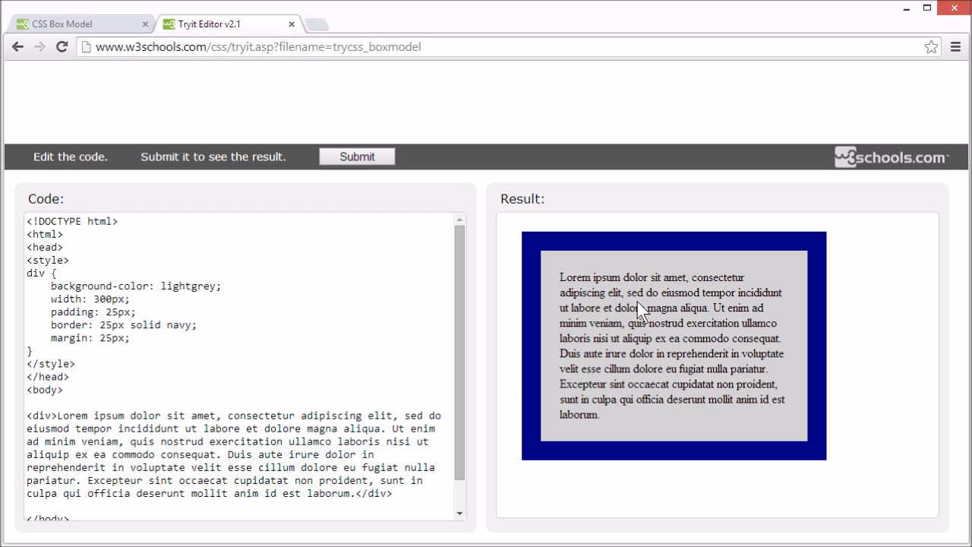
mouse_move(662, 362)
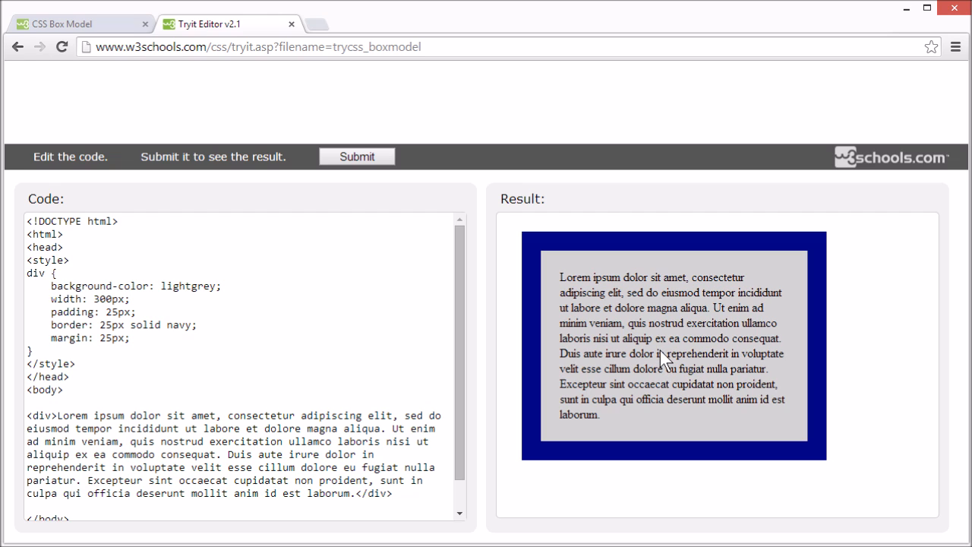
mouse_move(105, 313)
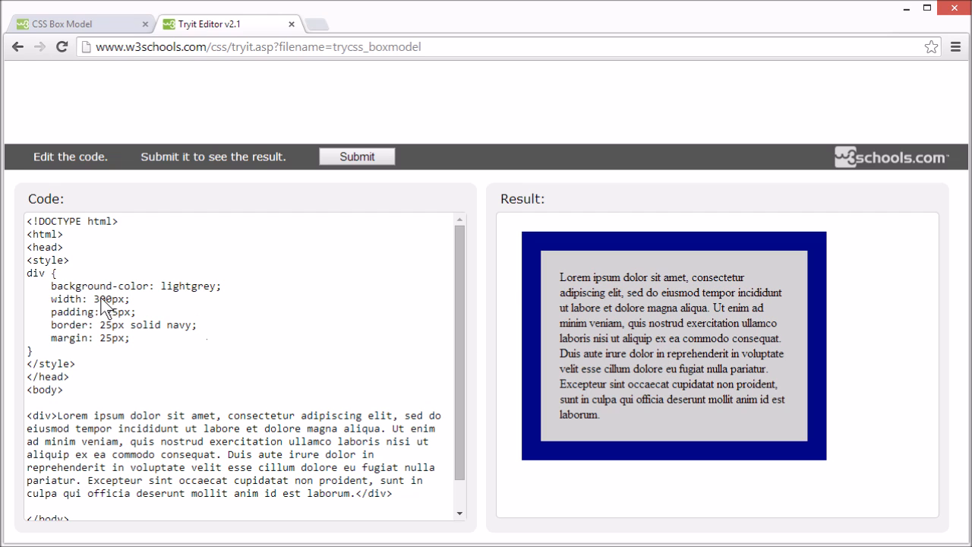
double_click(94, 298)
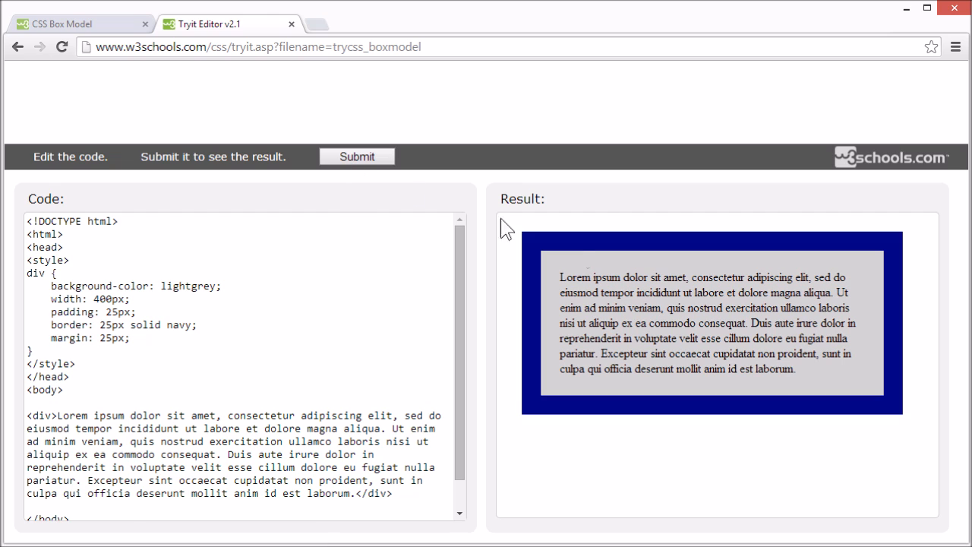
mouse_move(682, 328)
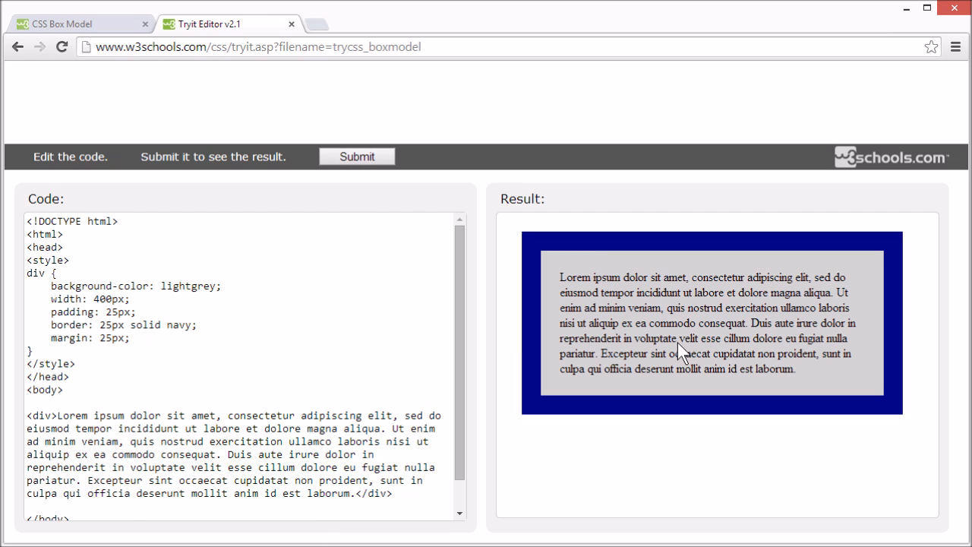
- Add height: 200px; after the width line and rerun to show the taller box
click(152, 304)
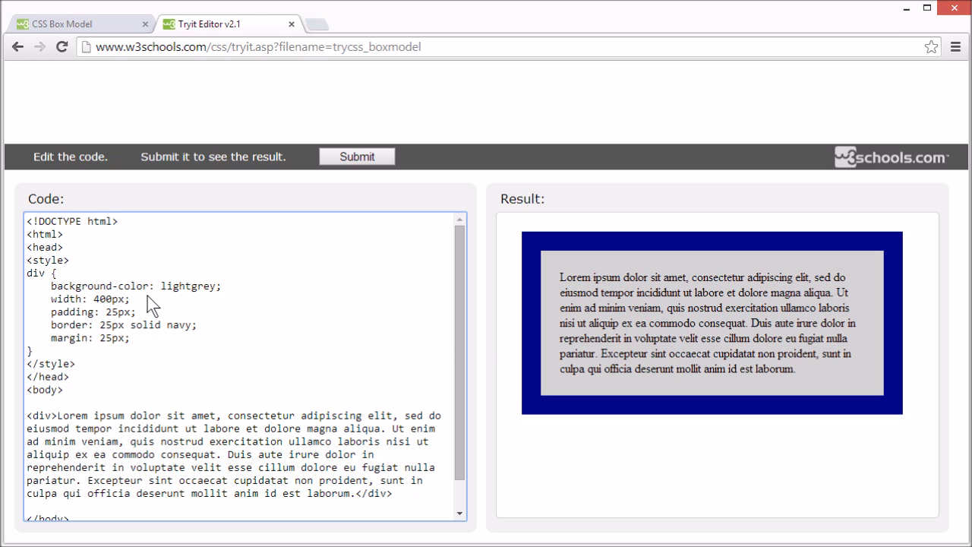
key(Enter)
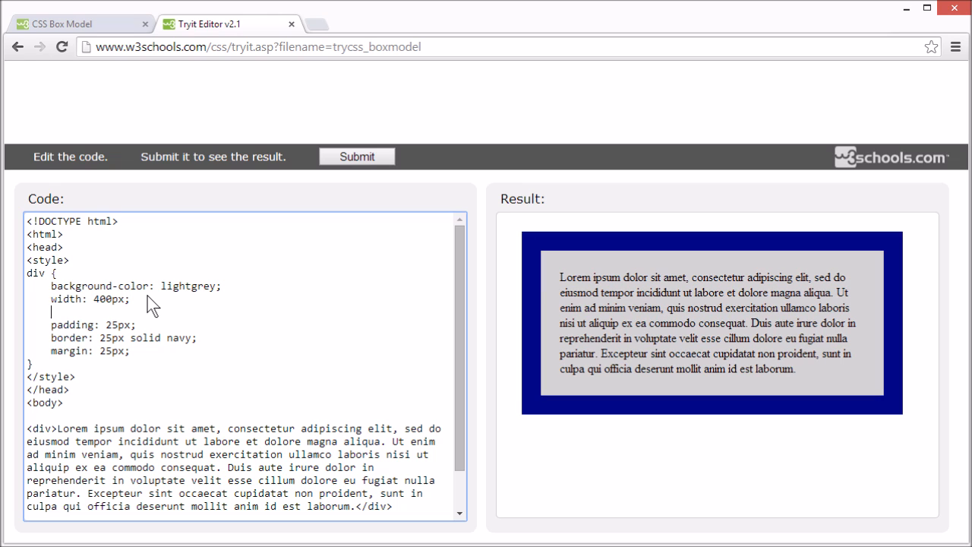
text(height:2)
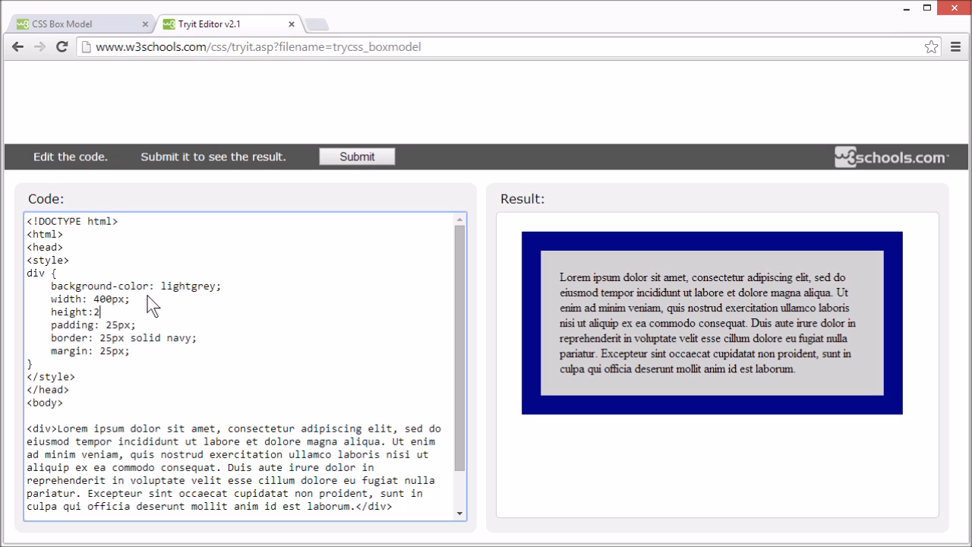
text(00px;)
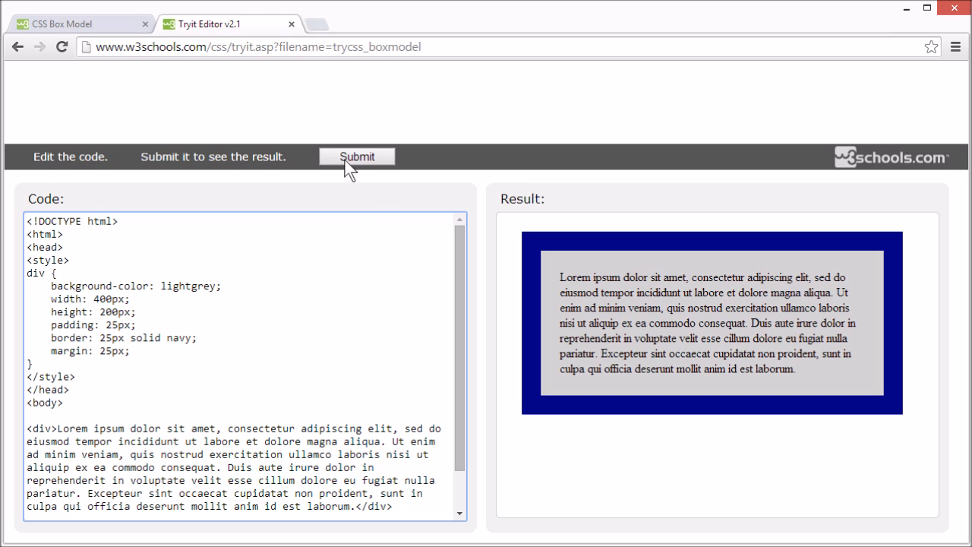
click(356, 157)
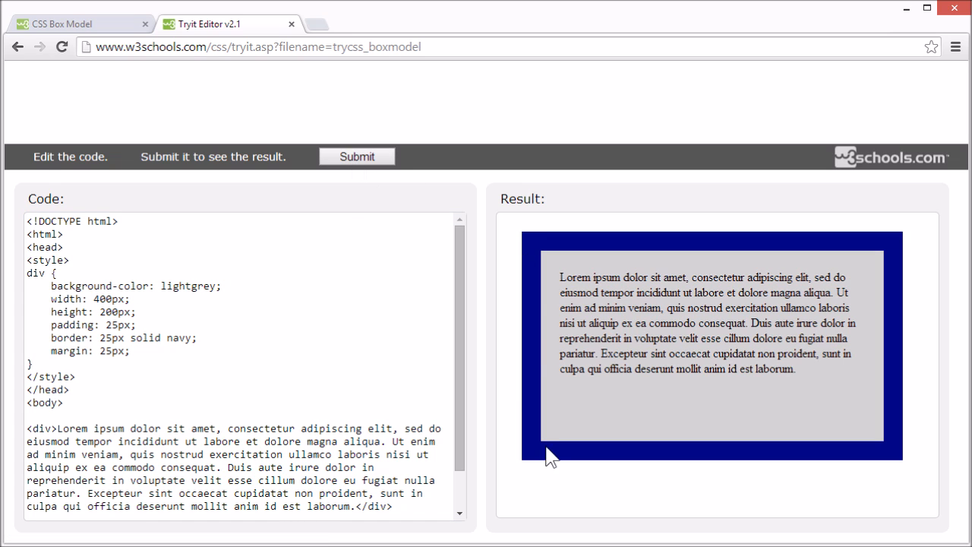
mouse_move(705, 426)
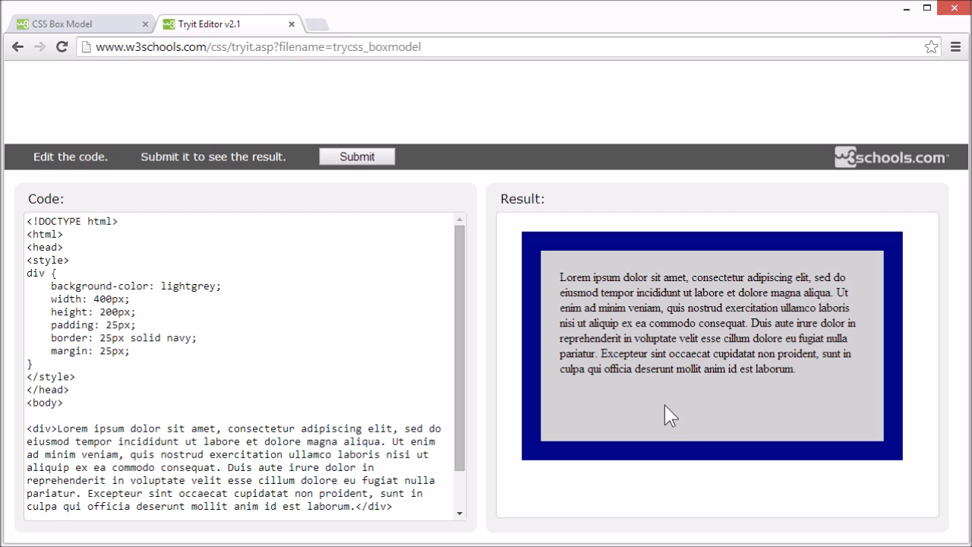
mouse_move(620, 261)
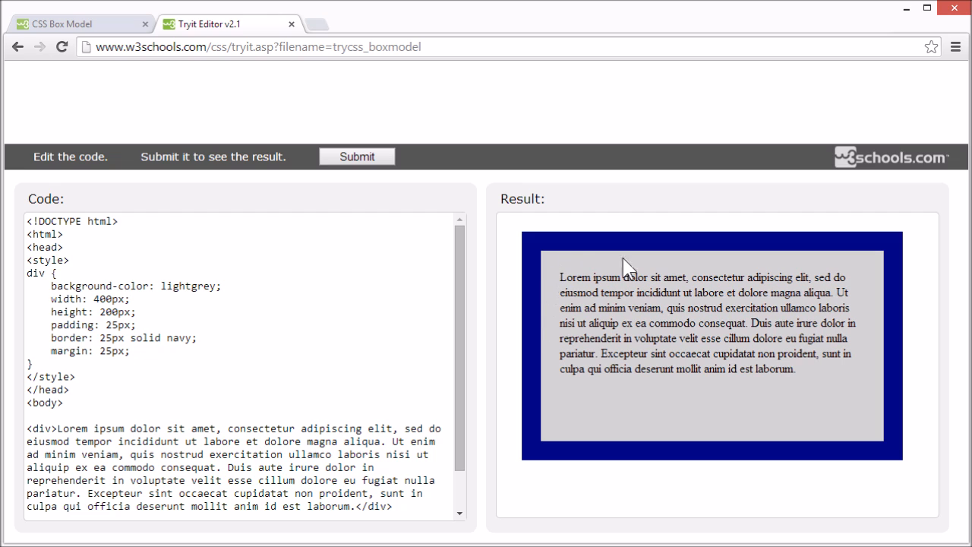
mouse_move(877, 333)
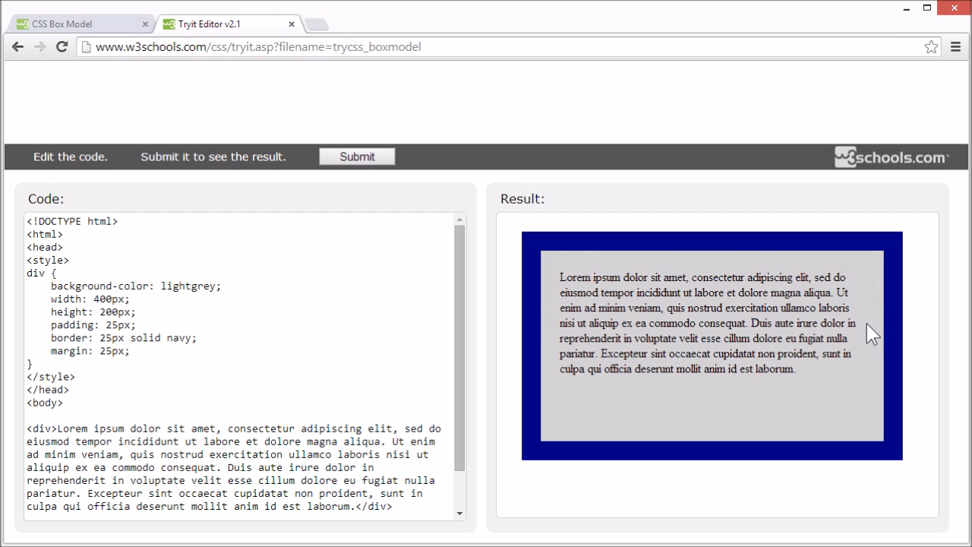
mouse_move(696, 268)
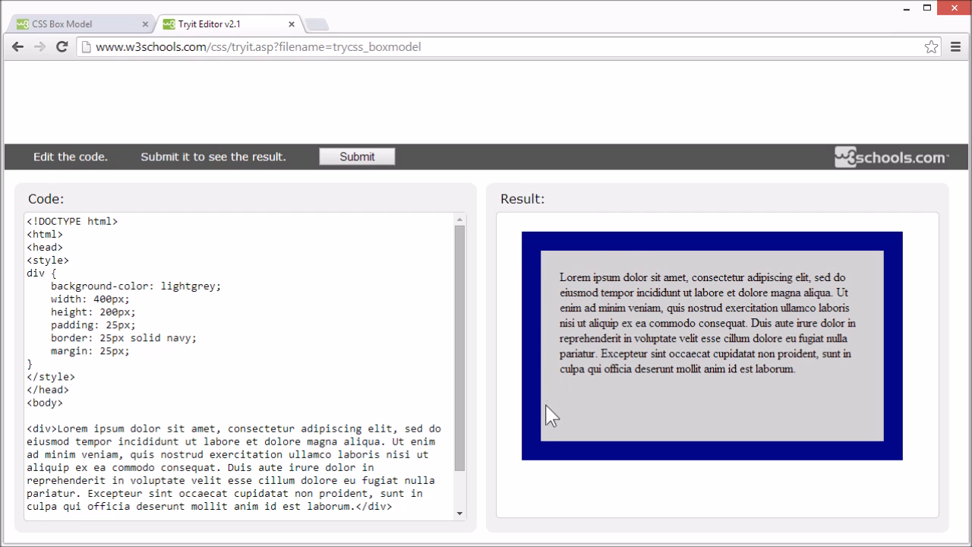
mouse_move(555, 302)
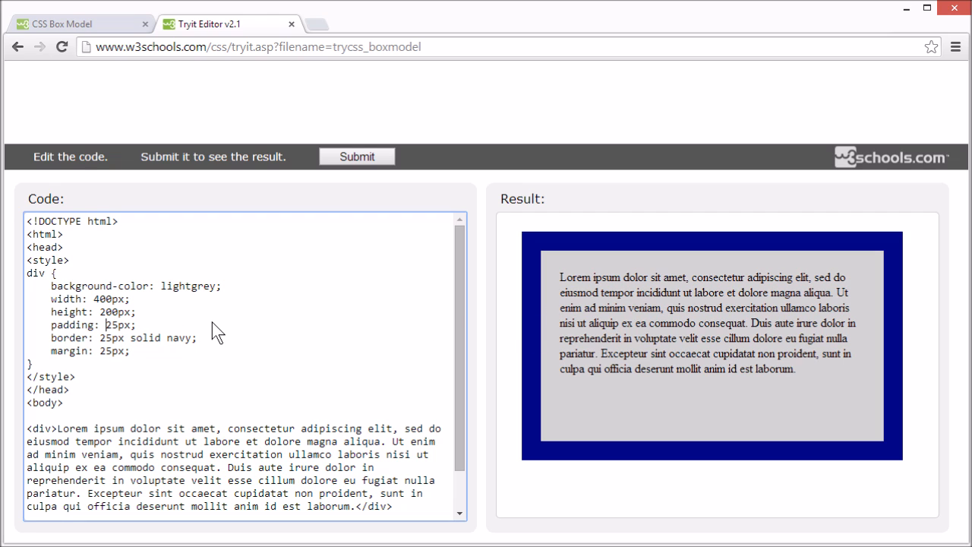
- Change the div's padding to 0, then to 15px, rerunning the result each time
key(Backspace)
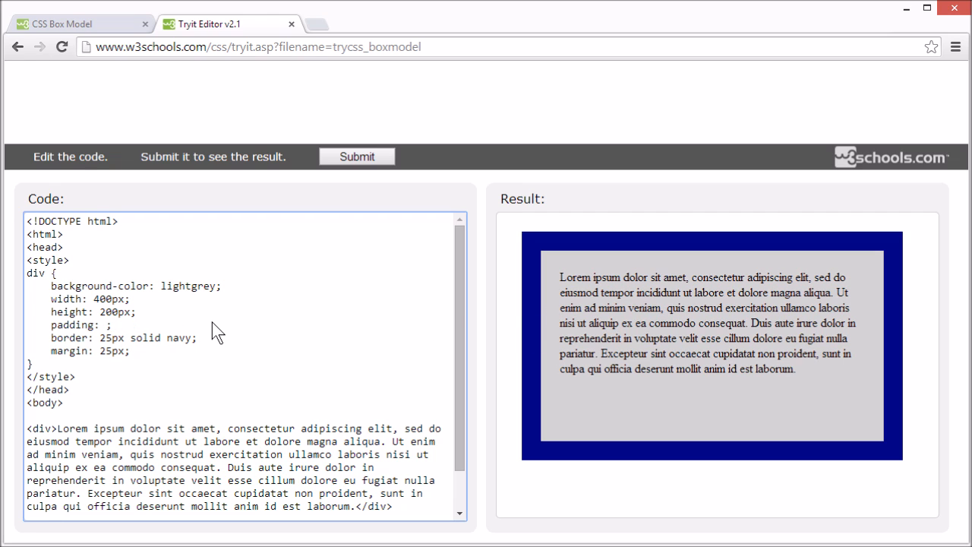
text(0)
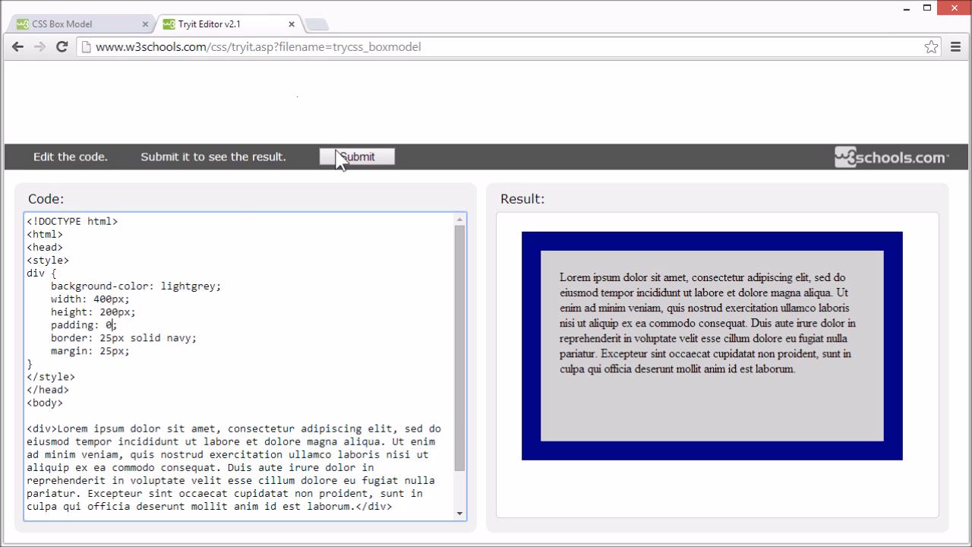
click(356, 157)
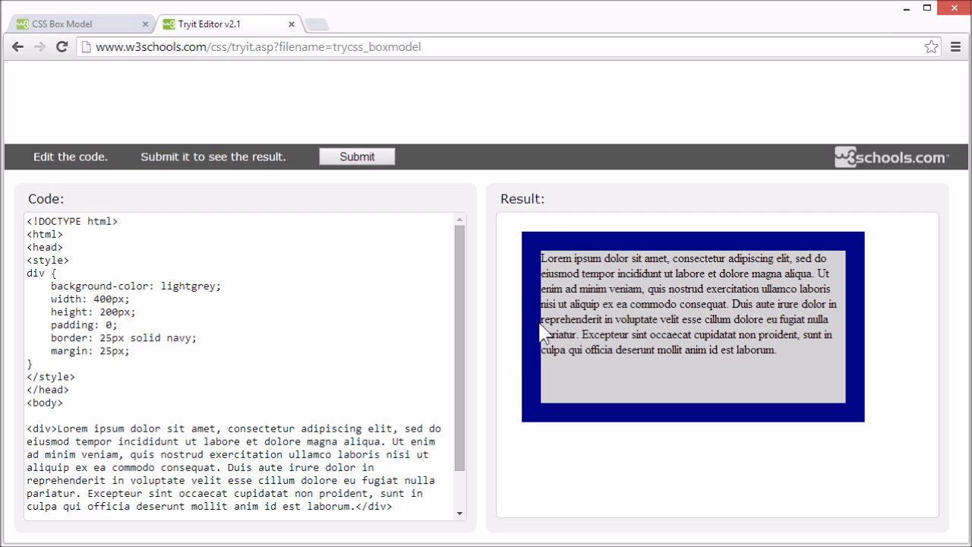
mouse_move(105, 335)
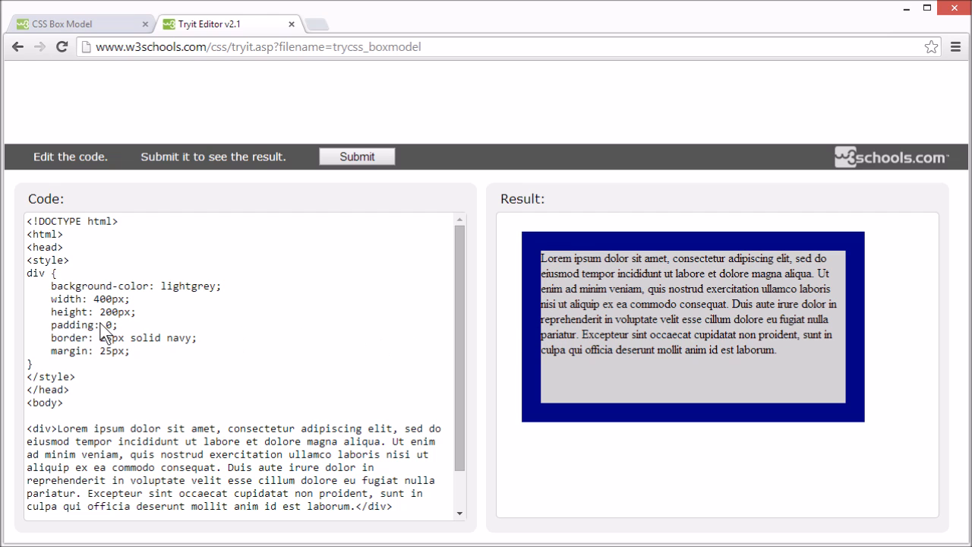
text(15px)
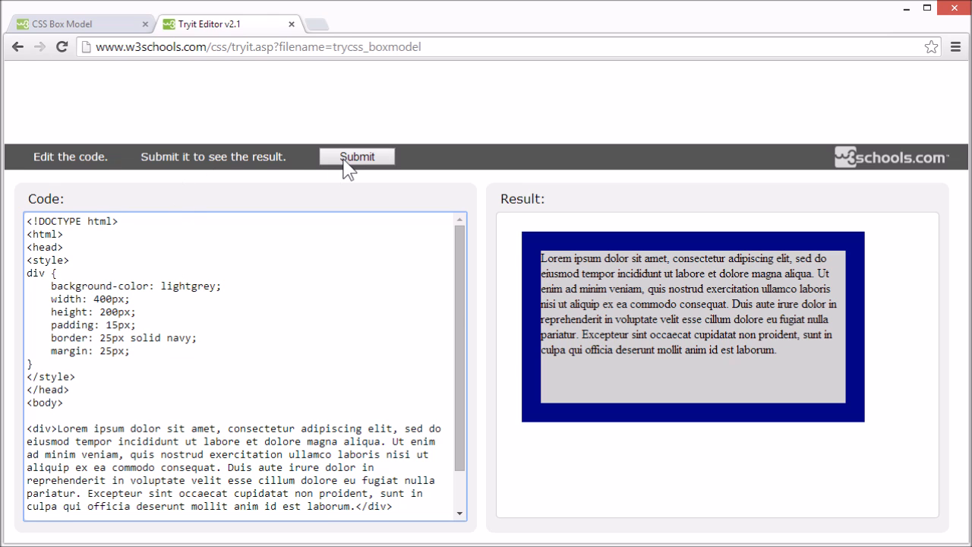
click(355, 156)
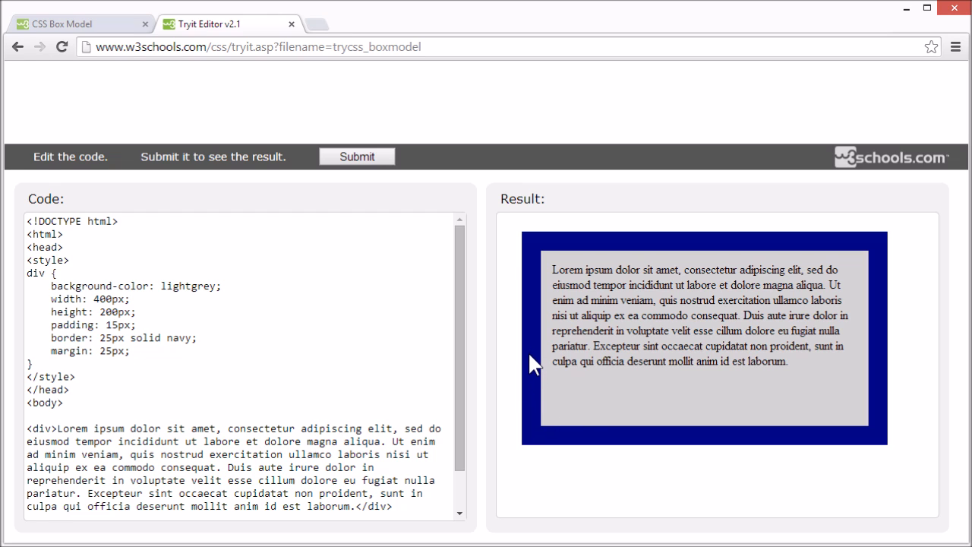
mouse_move(535, 250)
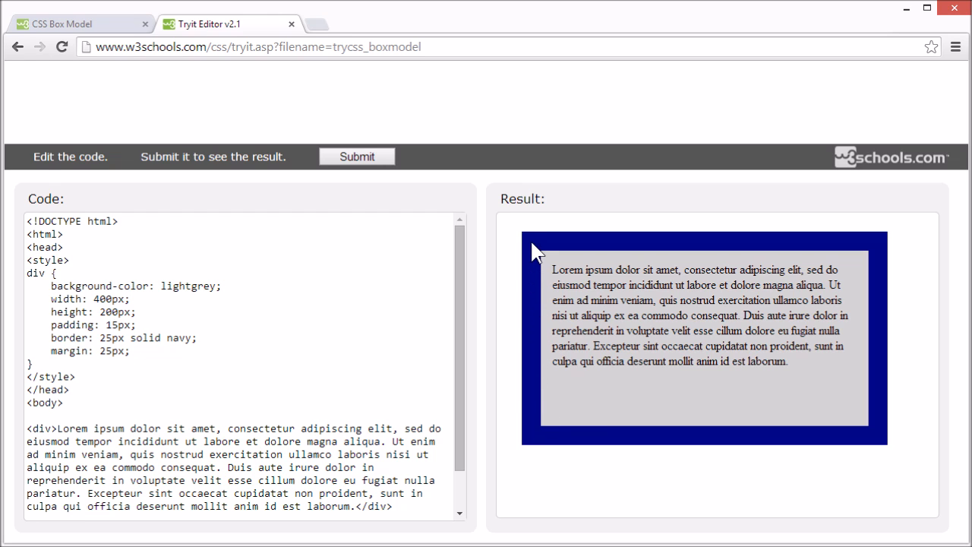
mouse_move(897, 252)
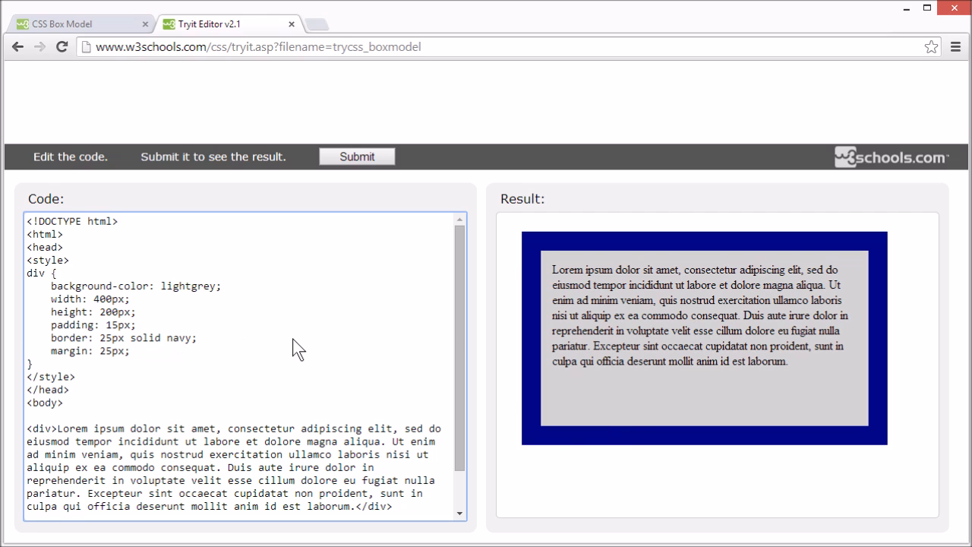
- Set the border to 10px and the margin to 5px, rerunning after each change
text(10)
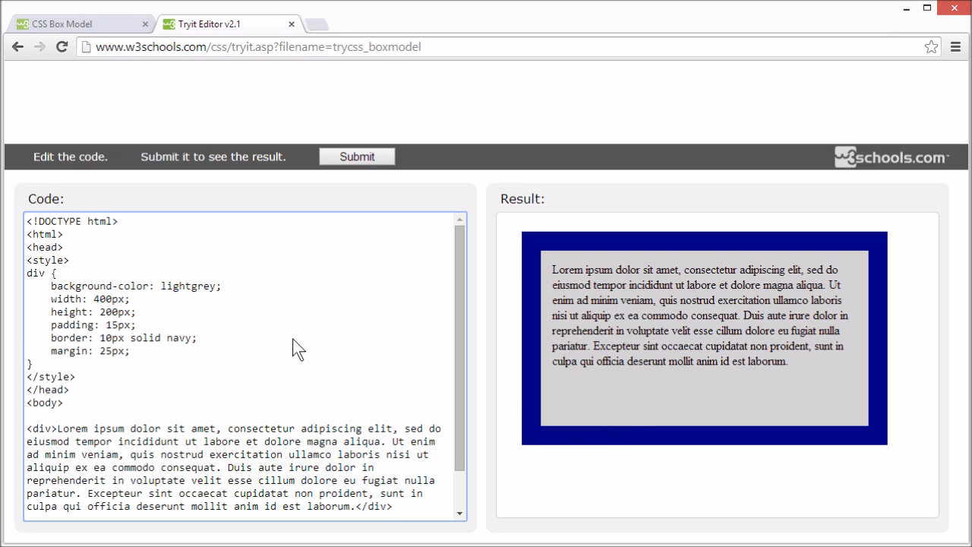
click(356, 157)
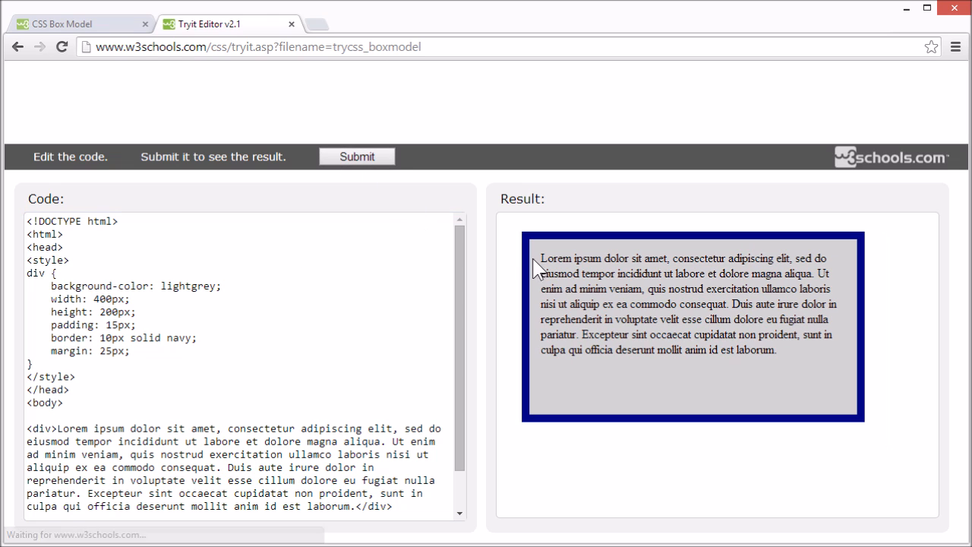
mouse_move(533, 297)
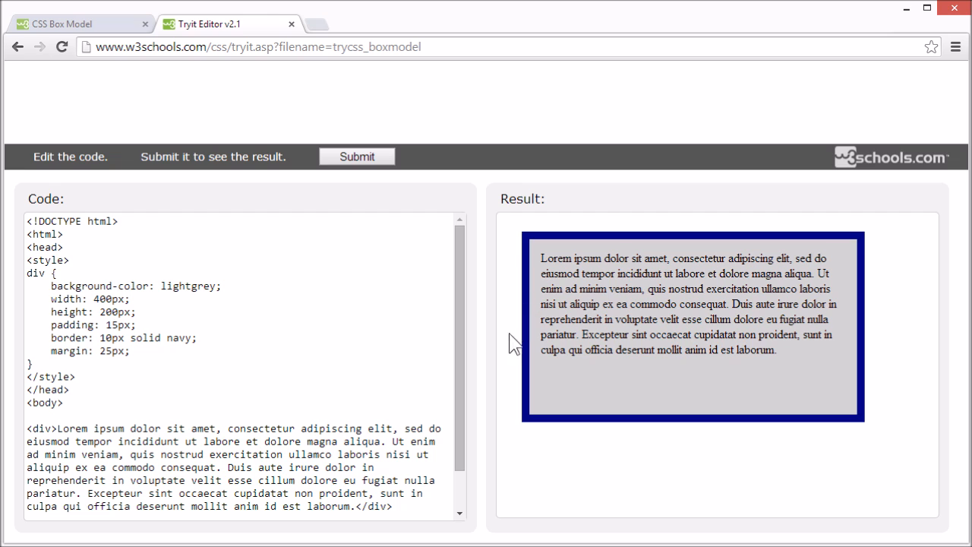
mouse_move(630, 225)
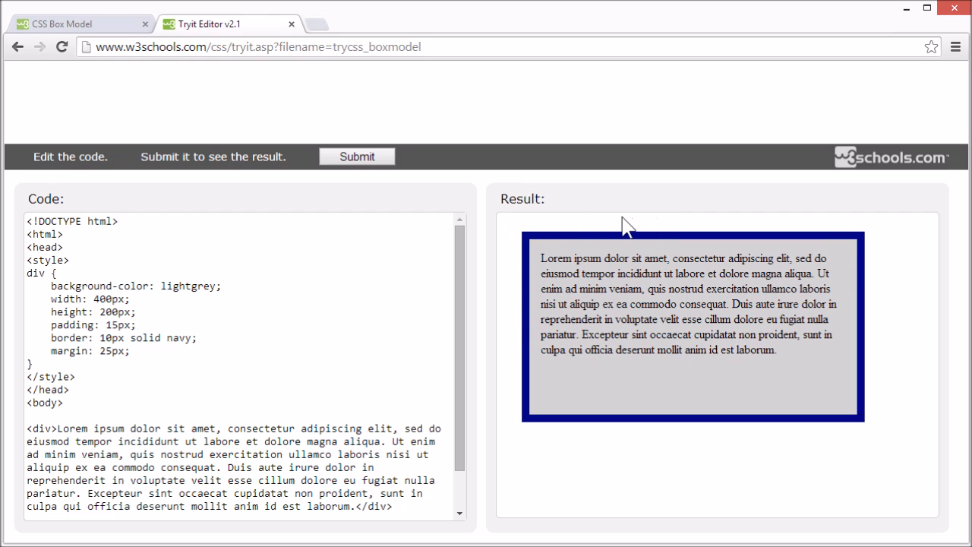
mouse_move(876, 231)
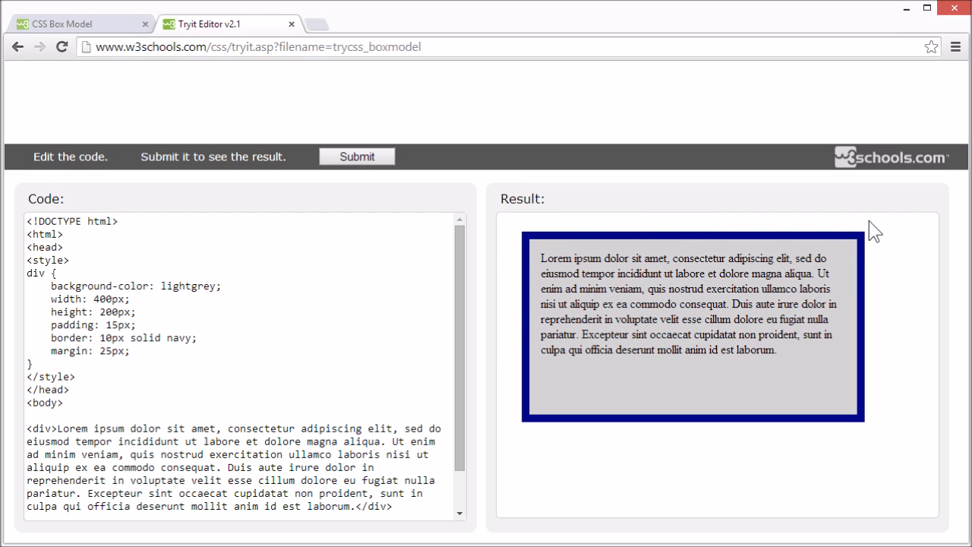
mouse_move(512, 437)
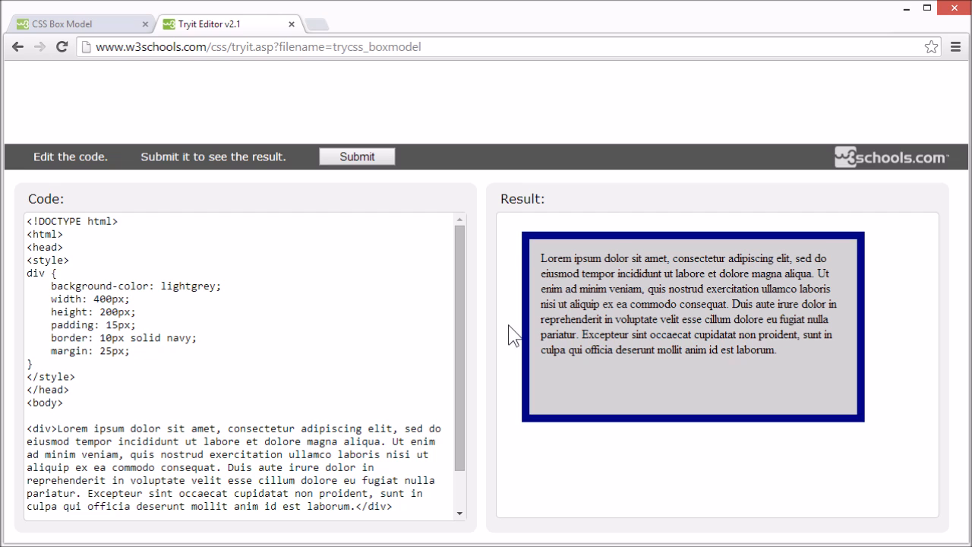
mouse_move(105, 357)
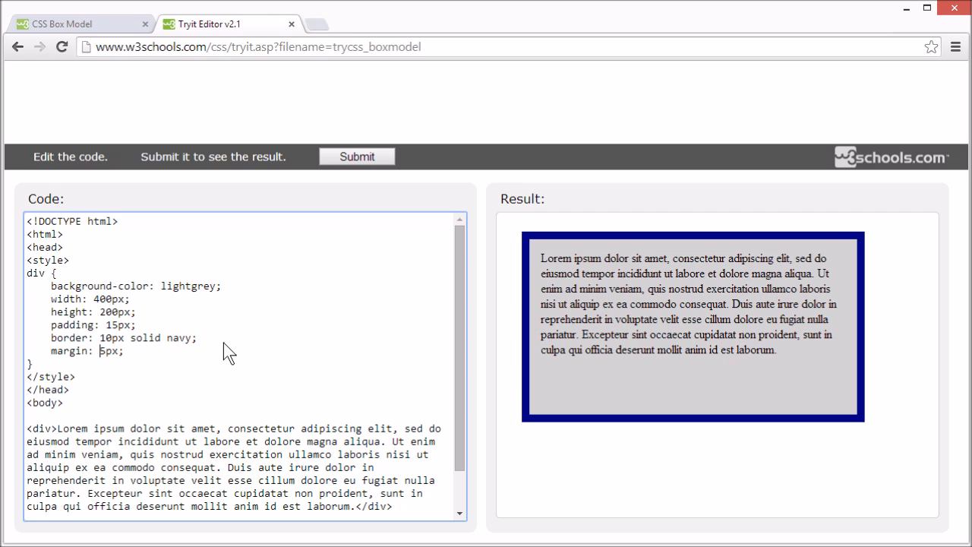
click(355, 157)
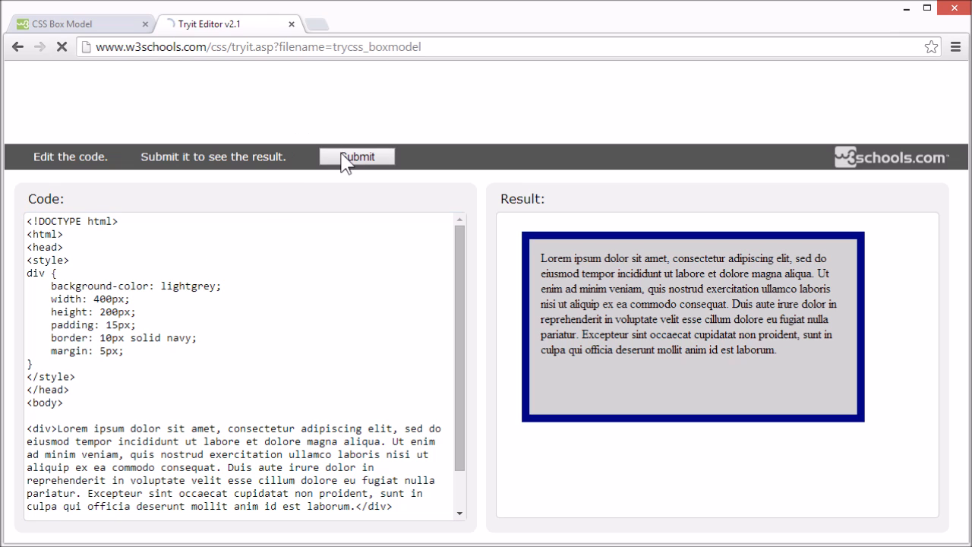
click(355, 157)
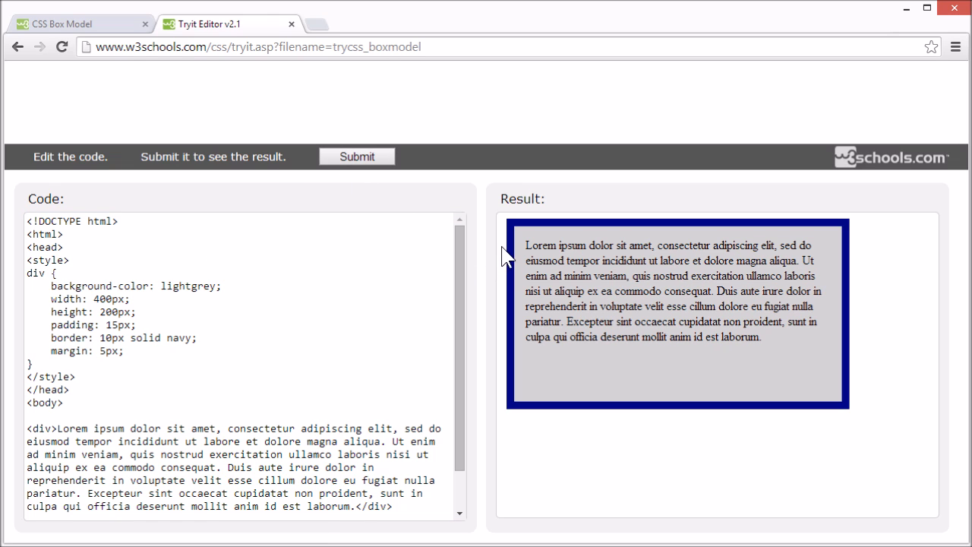
mouse_move(538, 221)
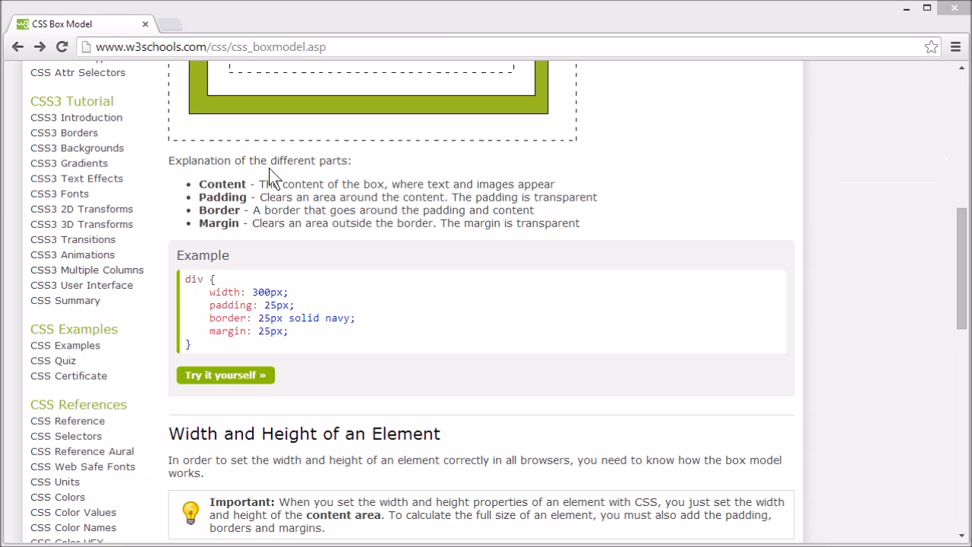
mouse_move(313, 190)
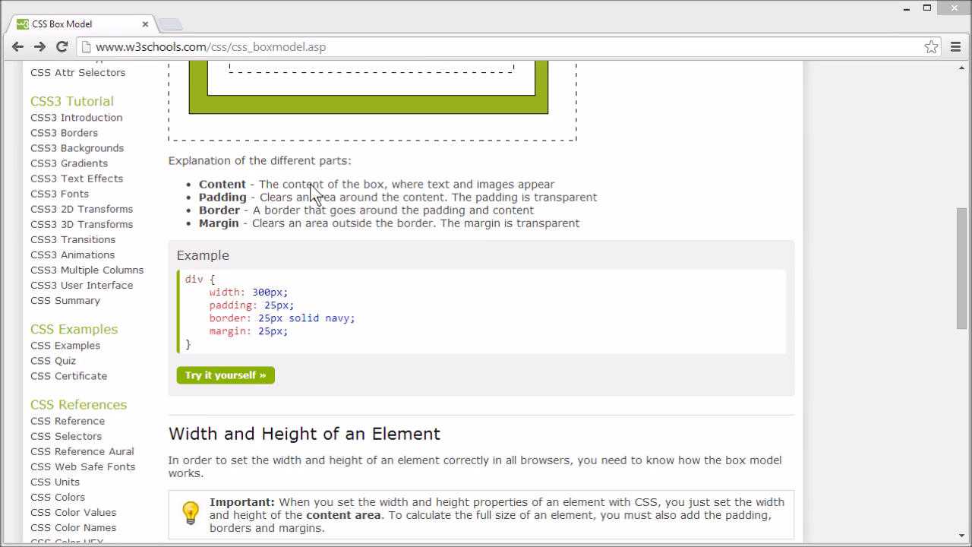
- Scroll to the Width and Height section and open its 350px-wide div example in the editor
scroll(down, 3)
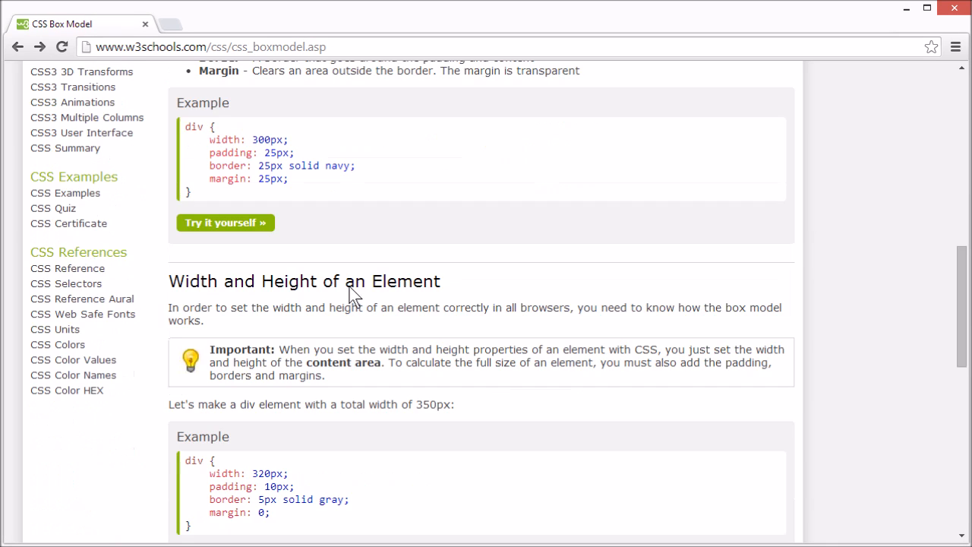
scroll(down, 3)
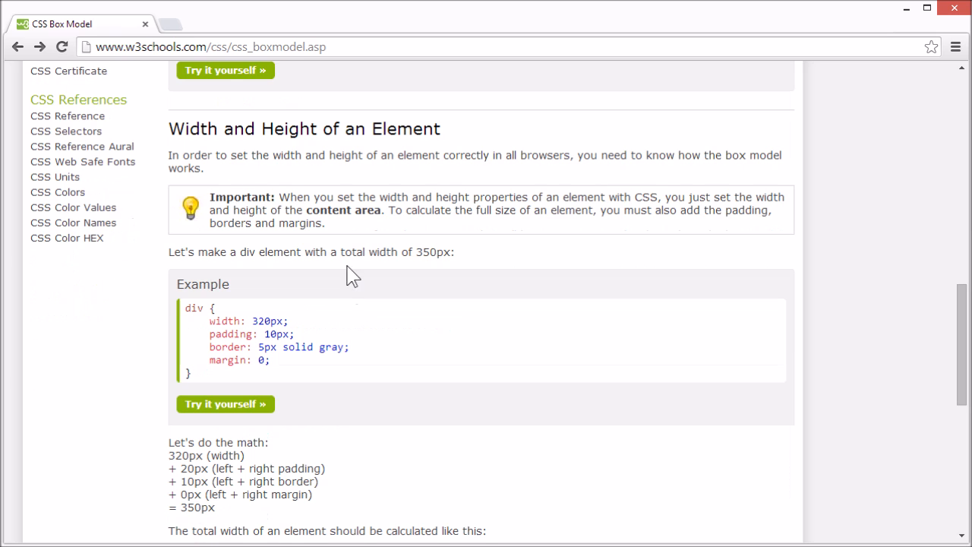
mouse_move(343, 255)
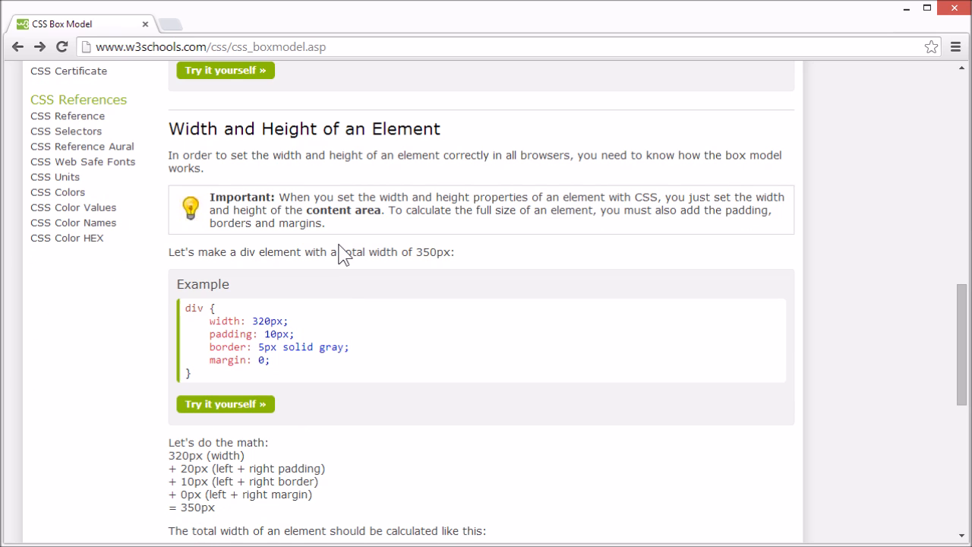
mouse_move(362, 251)
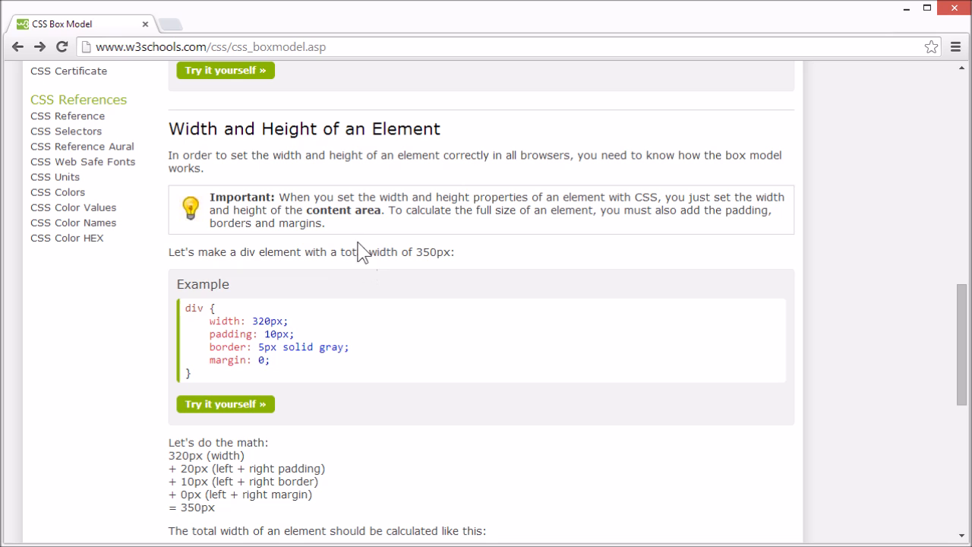
mouse_move(297, 145)
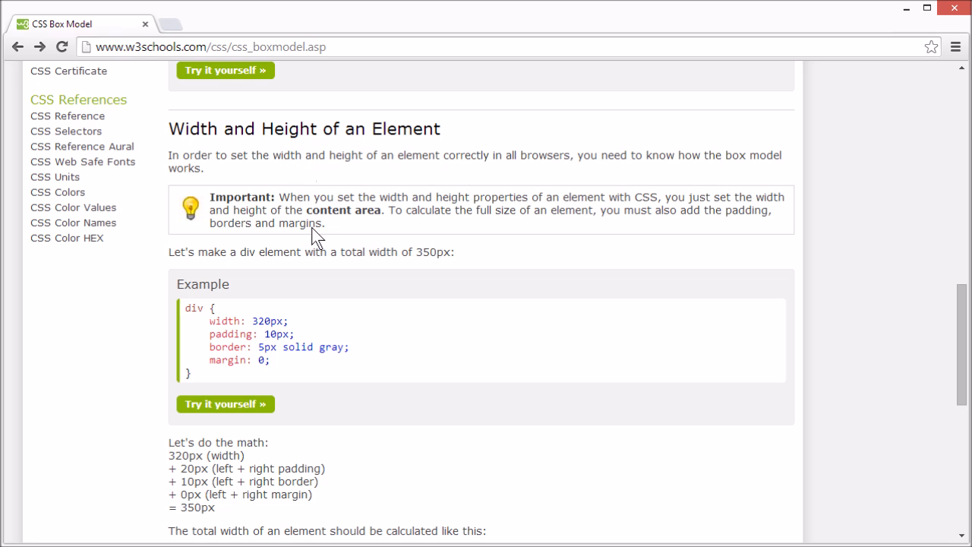
mouse_move(228, 410)
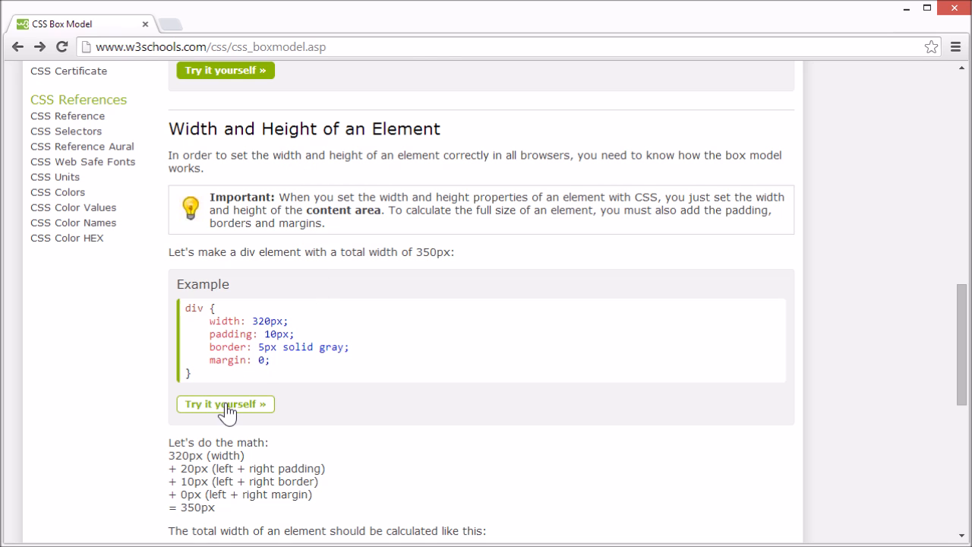
click(225, 404)
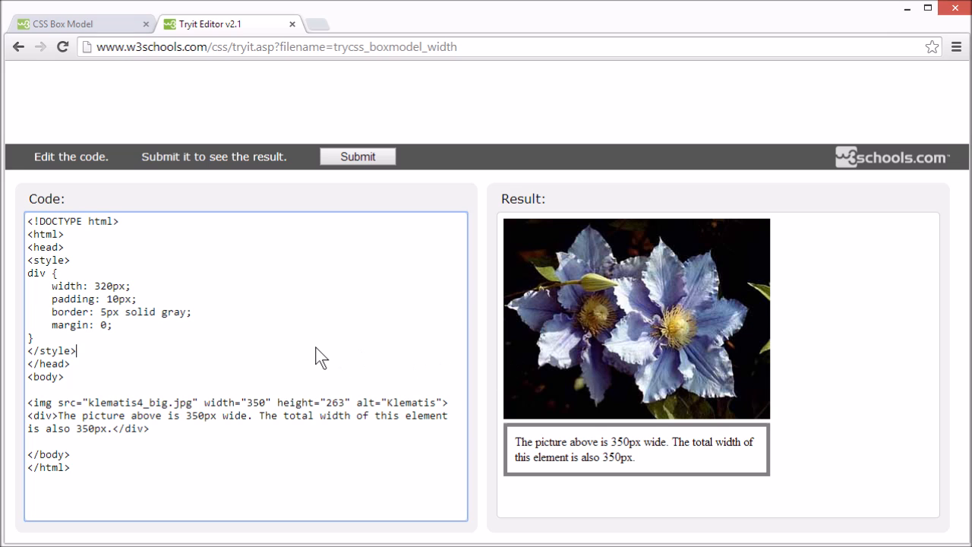
mouse_move(307, 380)
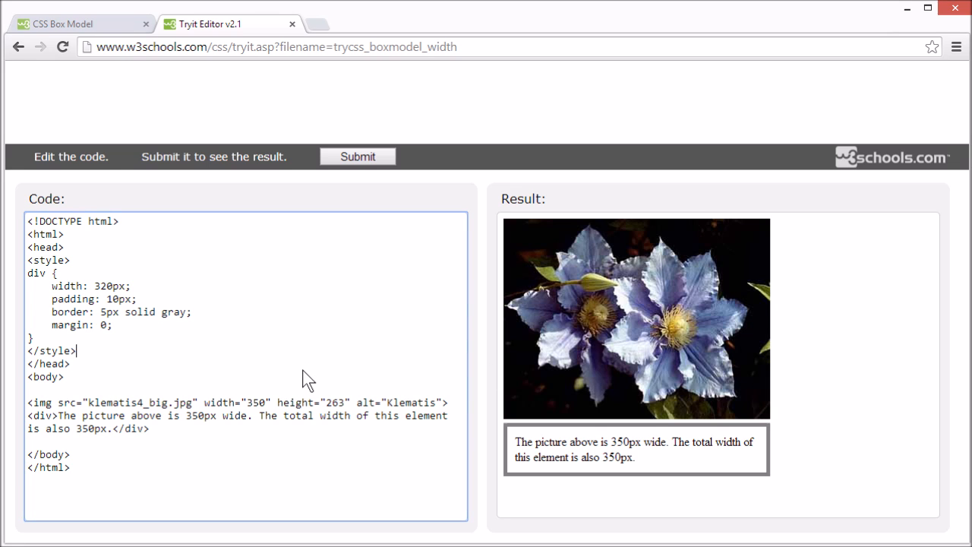
double_click(70, 299)
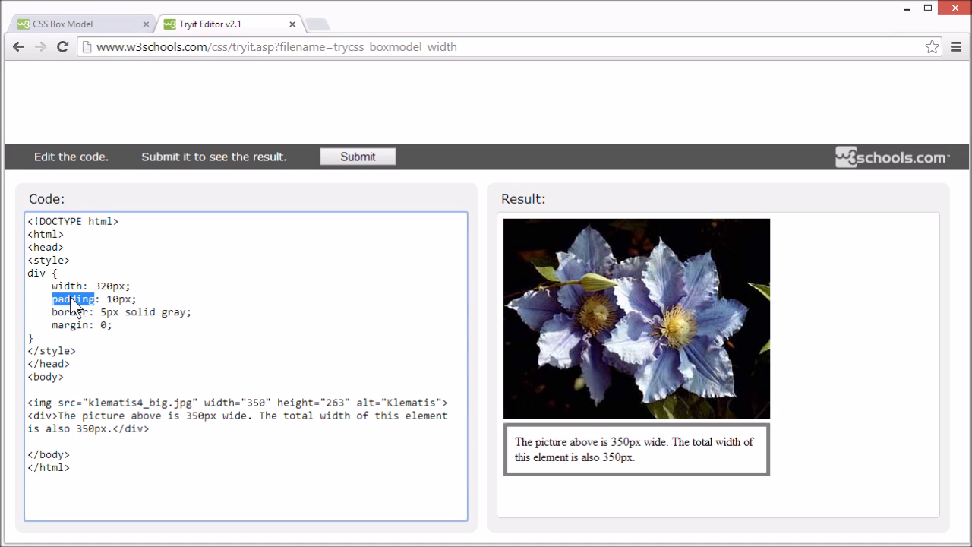
double_click(67, 313)
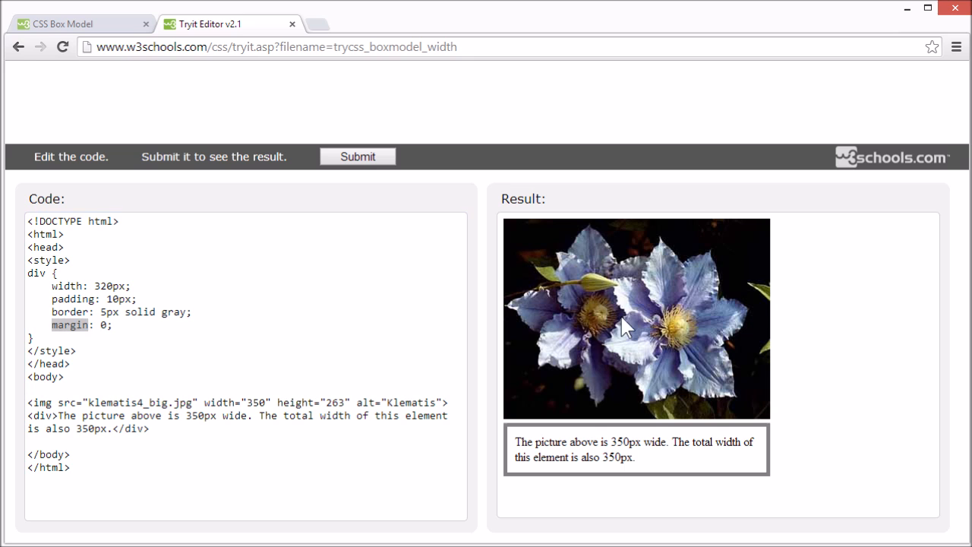
mouse_move(666, 332)
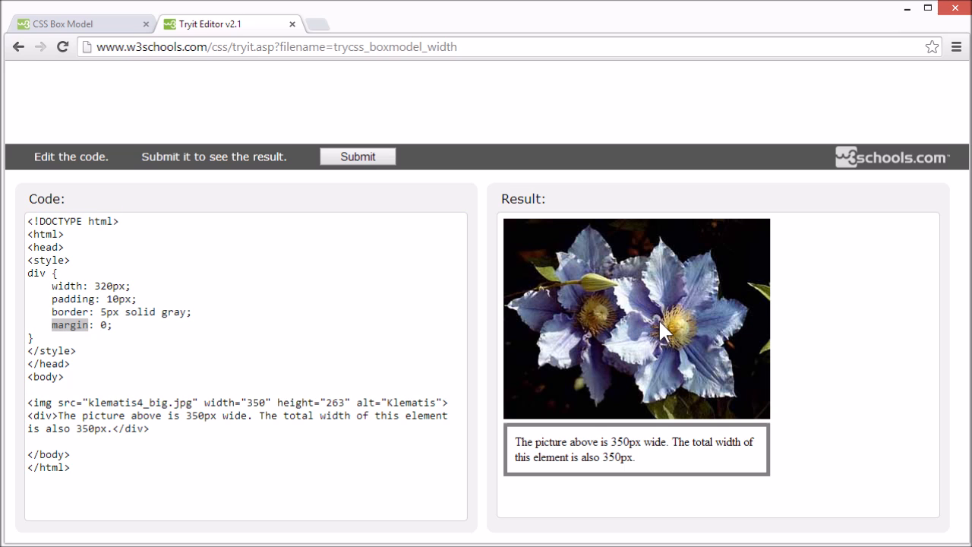
mouse_move(568, 453)
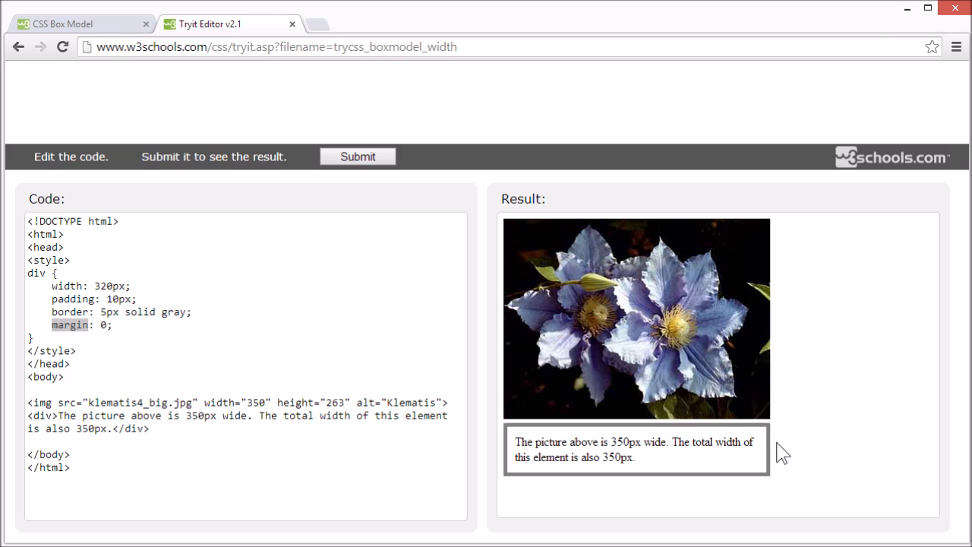
mouse_move(776, 445)
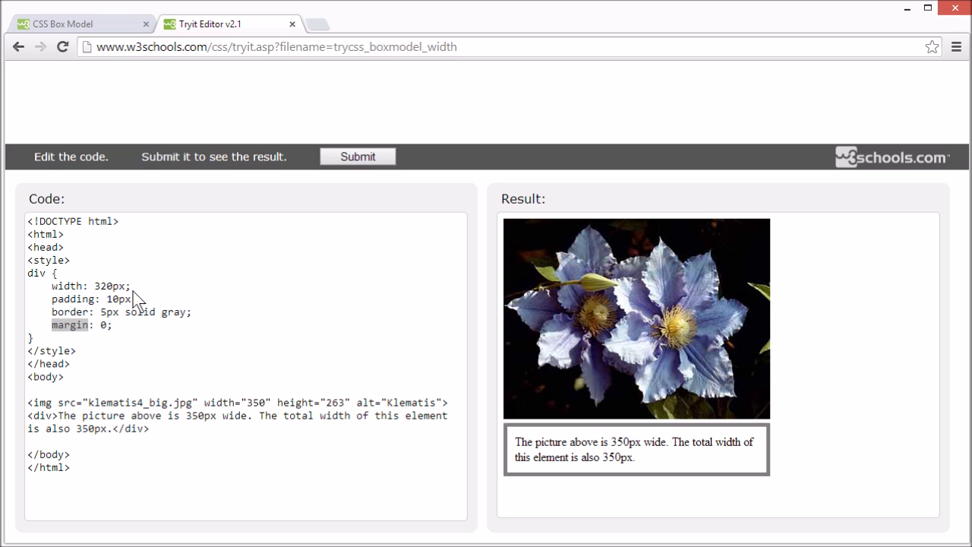
click(137, 298)
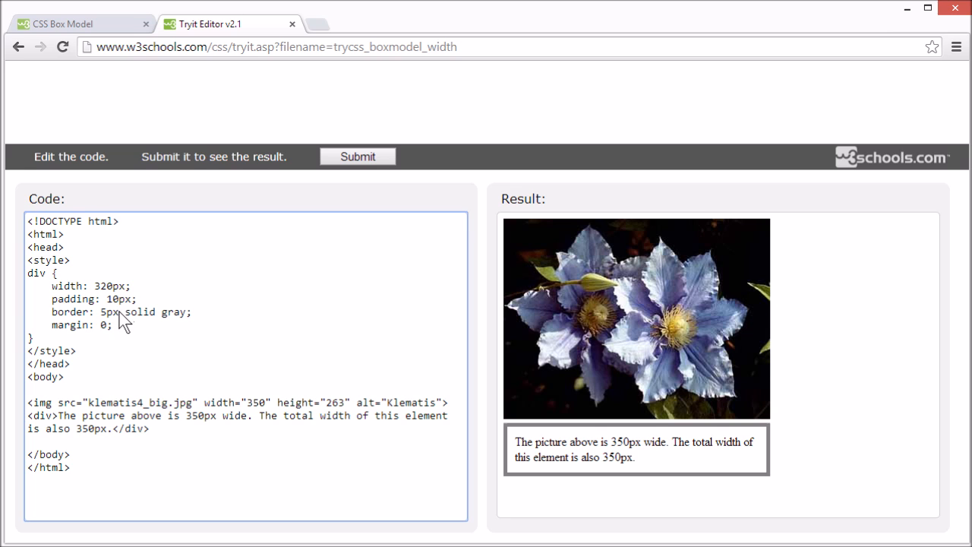
mouse_move(167, 320)
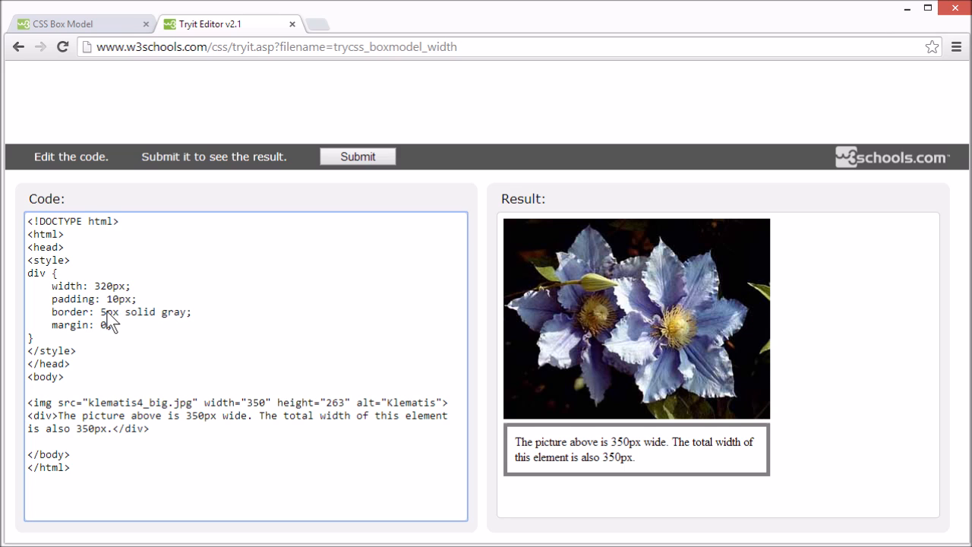
mouse_move(115, 337)
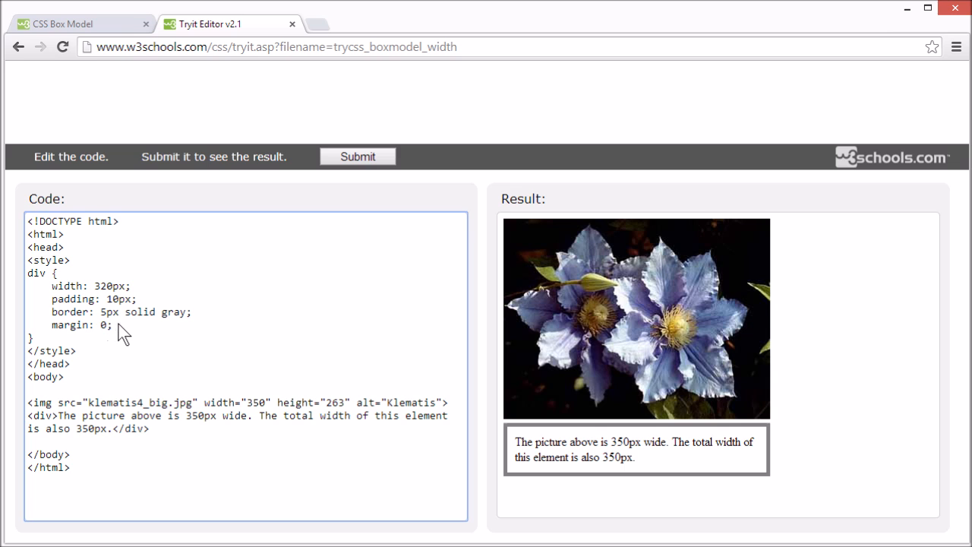
mouse_move(114, 295)
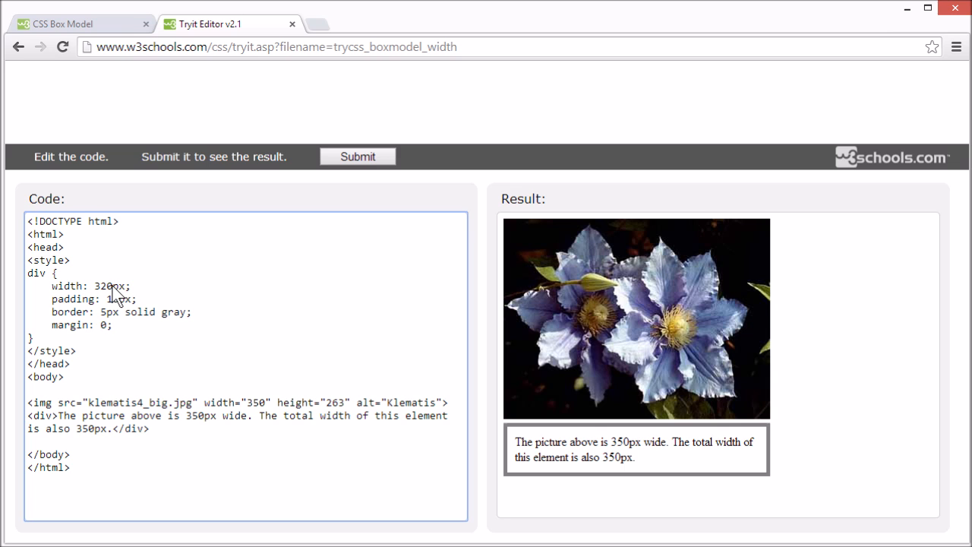
mouse_move(120, 318)
text(20)
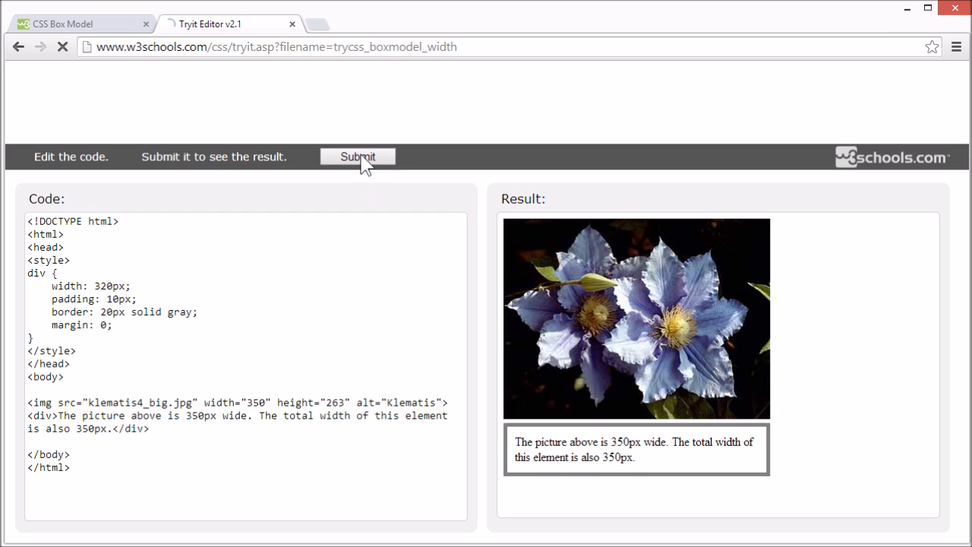
- Rerun the code so the div's 20px gray border renders past the 350px image
click(357, 157)
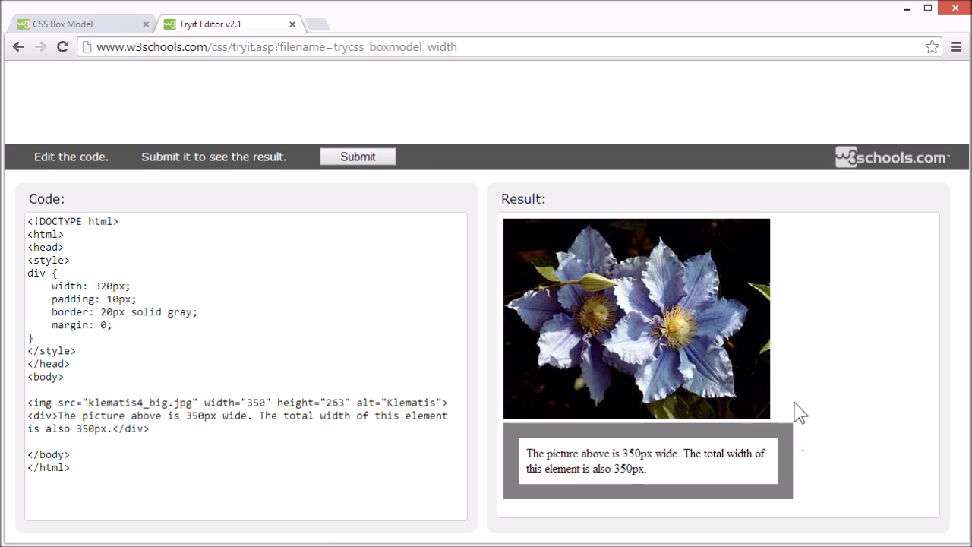
mouse_move(438, 82)
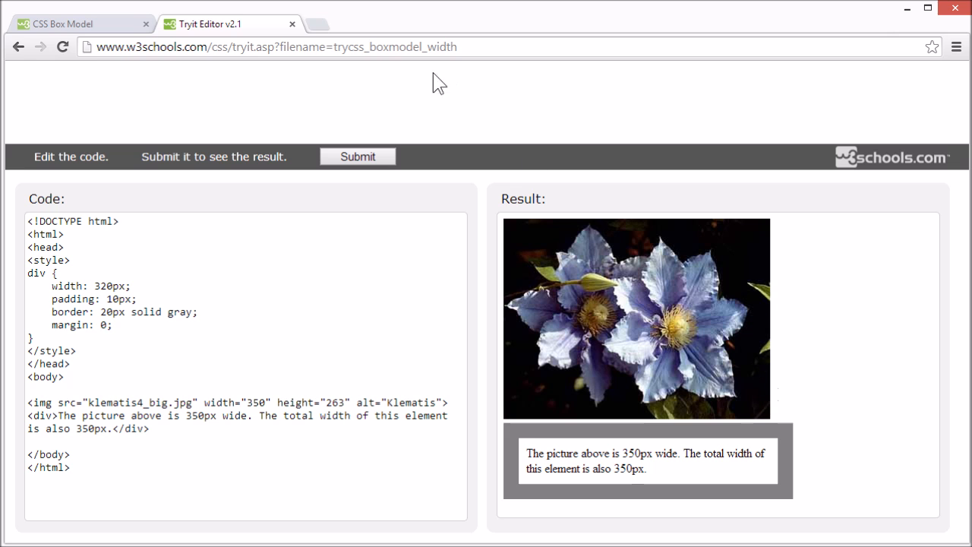
- Return to the CSS Box Model tab and scroll to the total width and height formulas
click(292, 21)
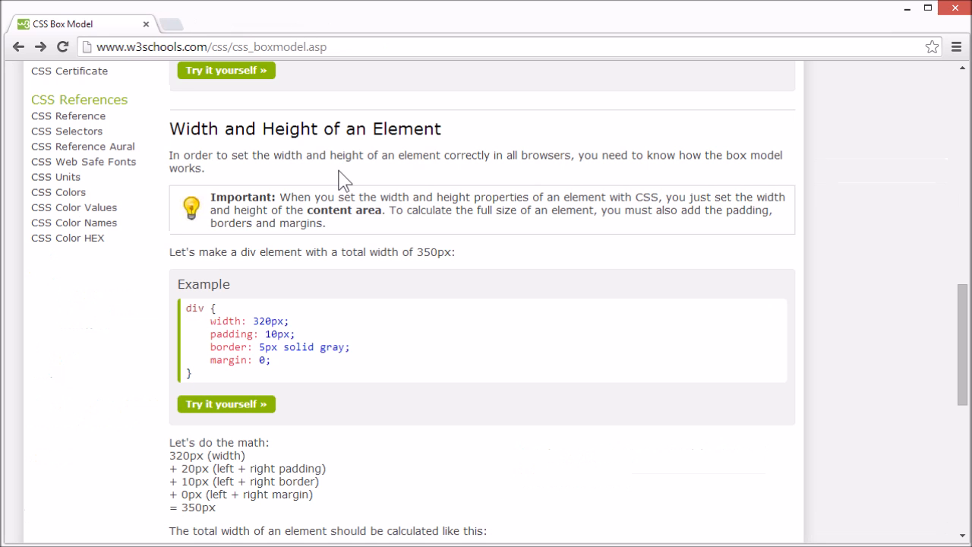
scroll(down, 3)
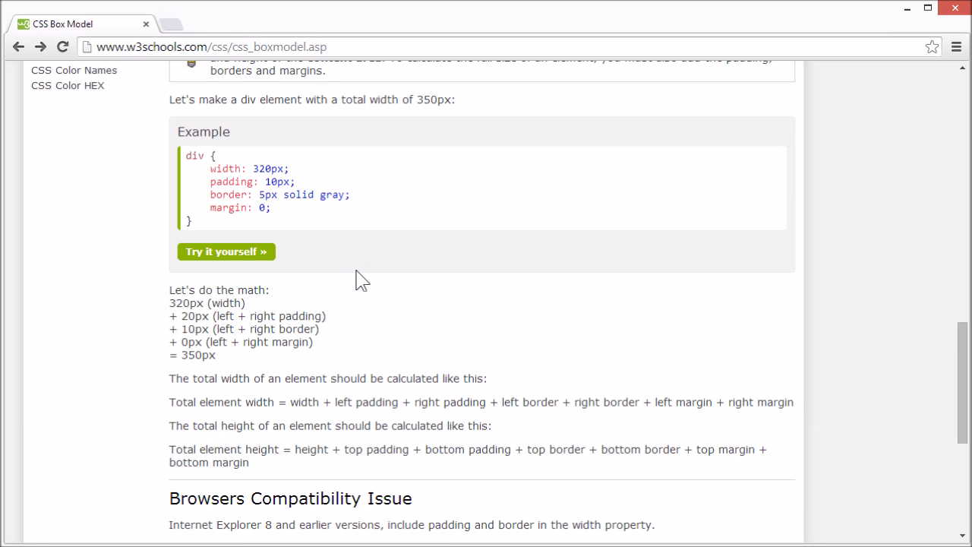
scroll(down, 3)
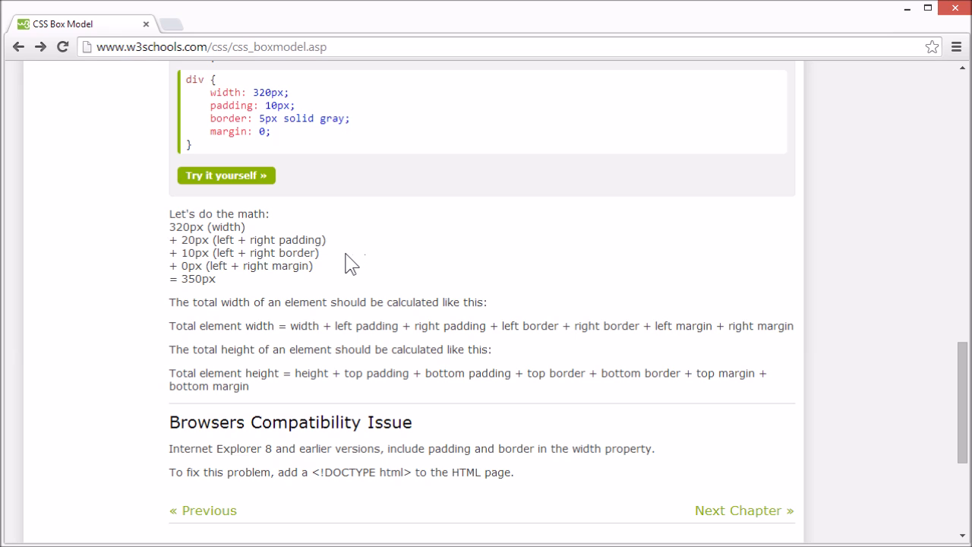
mouse_move(342, 304)
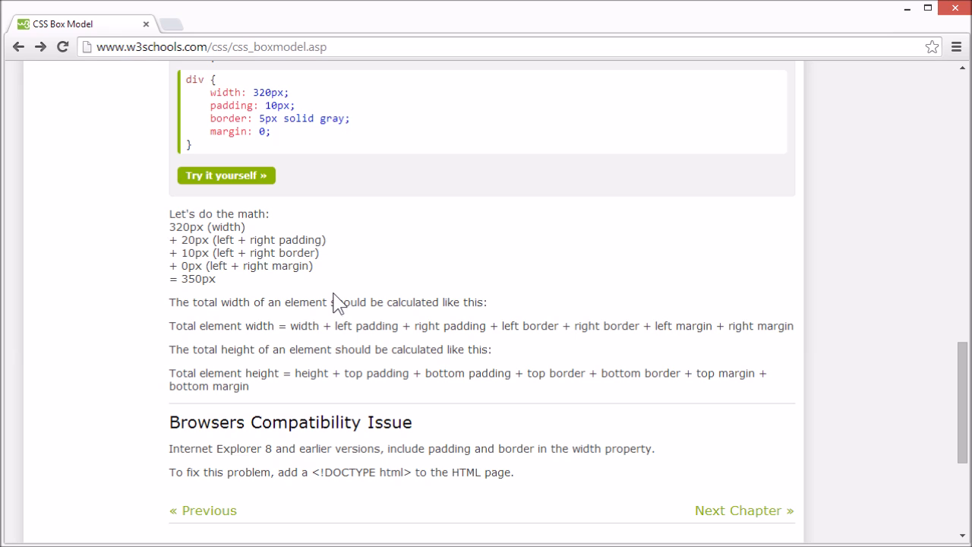
mouse_move(343, 343)
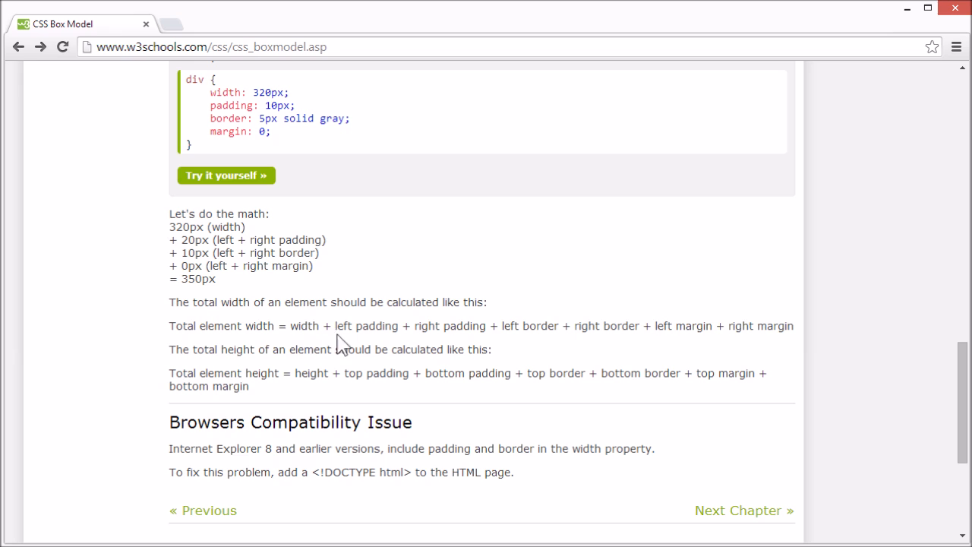
mouse_move(450, 346)
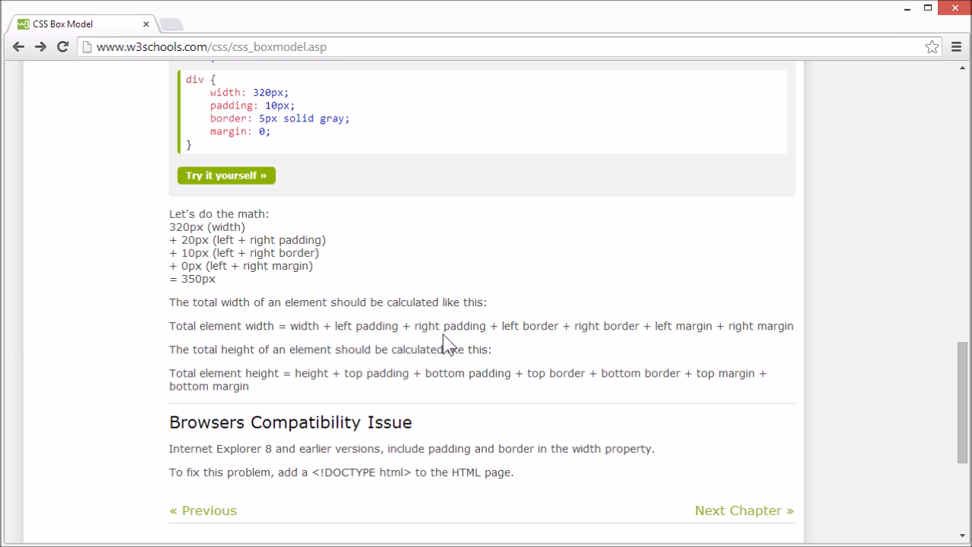
mouse_move(620, 350)
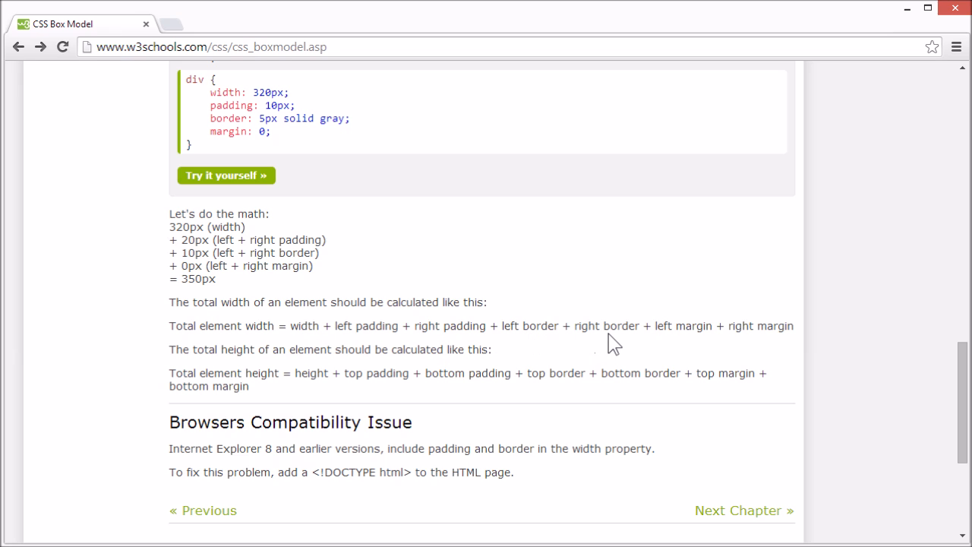
mouse_move(690, 347)
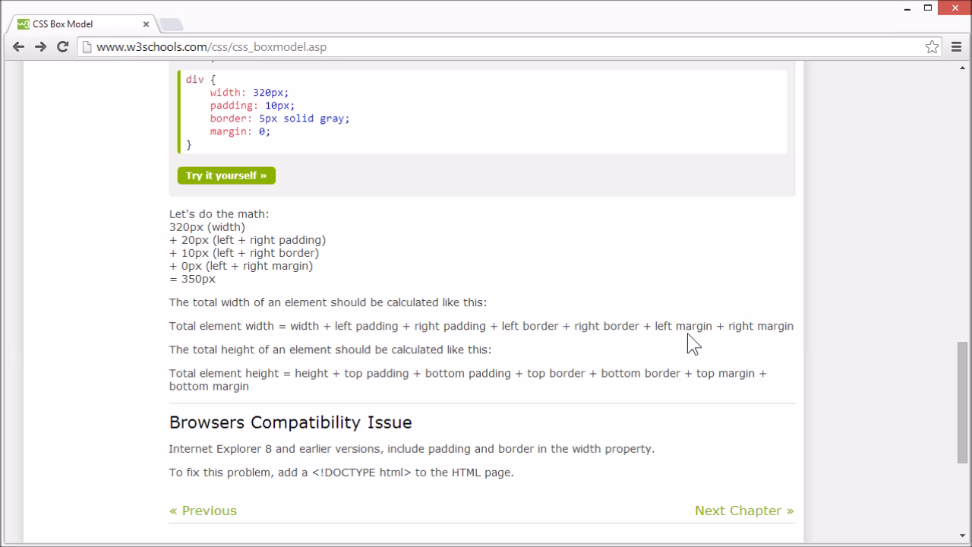
mouse_move(766, 335)
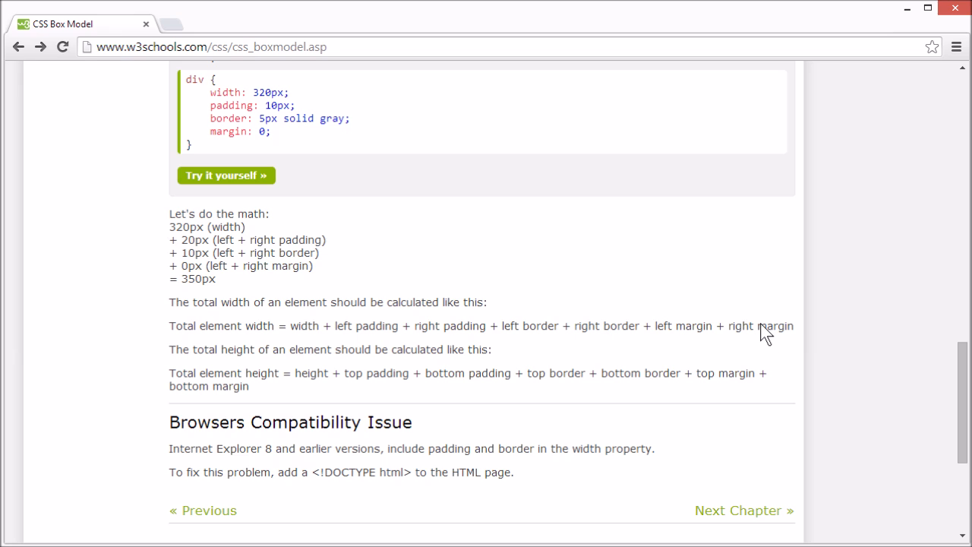
mouse_move(298, 365)
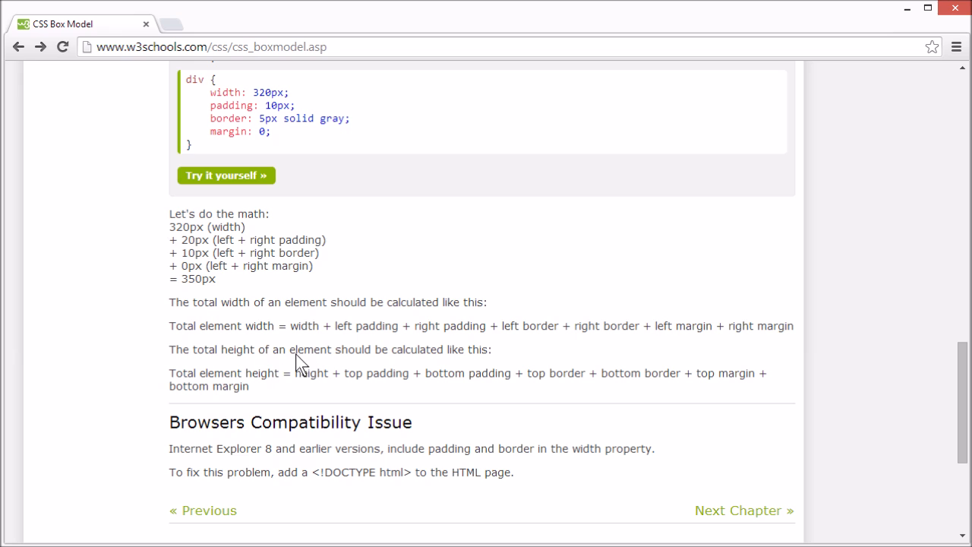
mouse_move(310, 395)
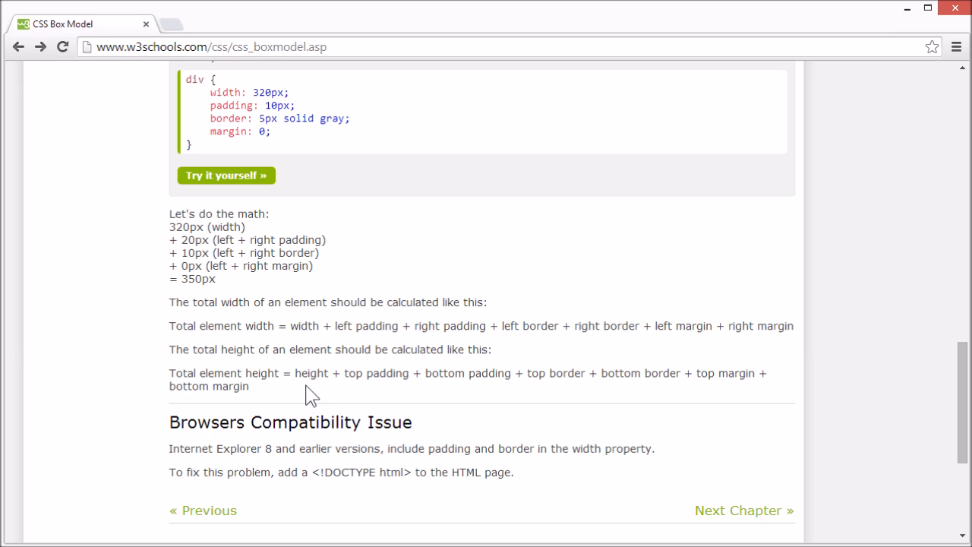
mouse_move(370, 394)
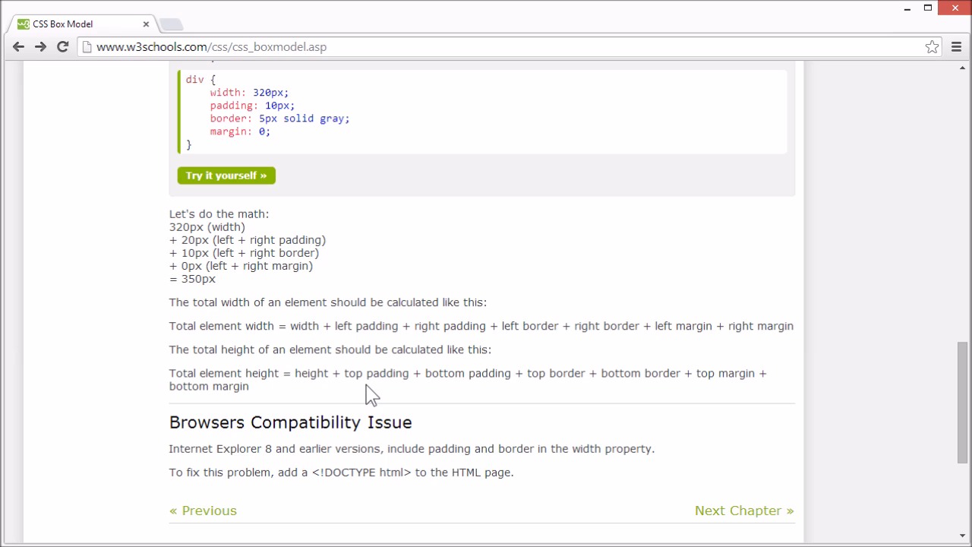
mouse_move(468, 392)
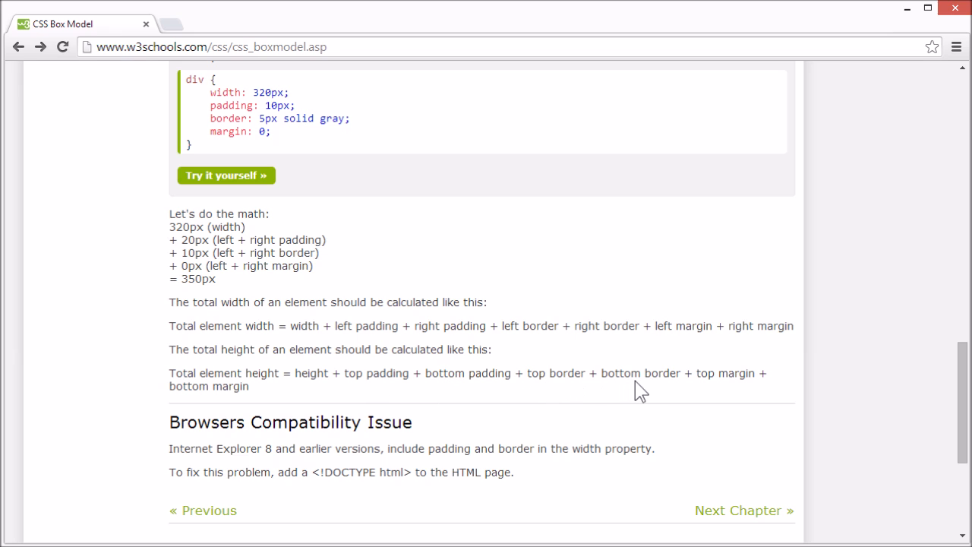
mouse_move(730, 400)
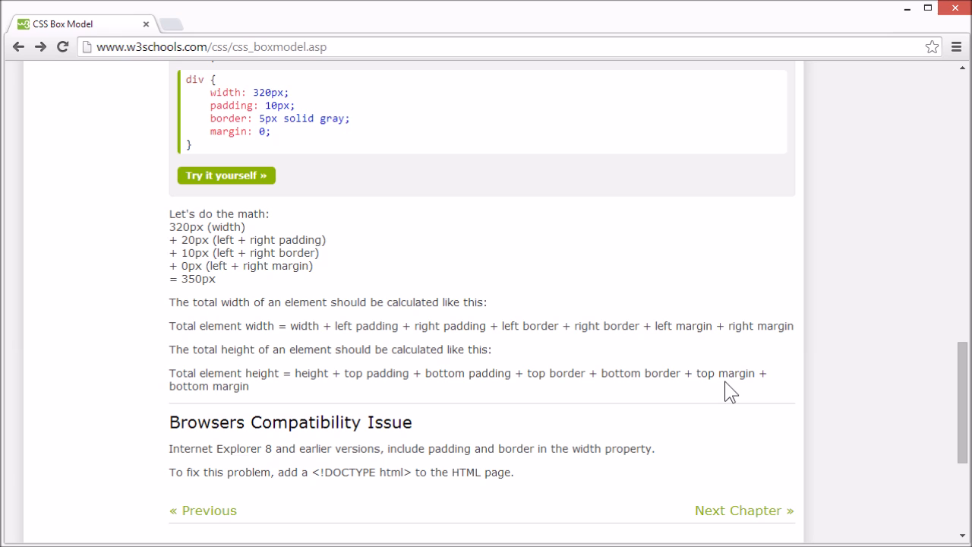
mouse_move(220, 402)
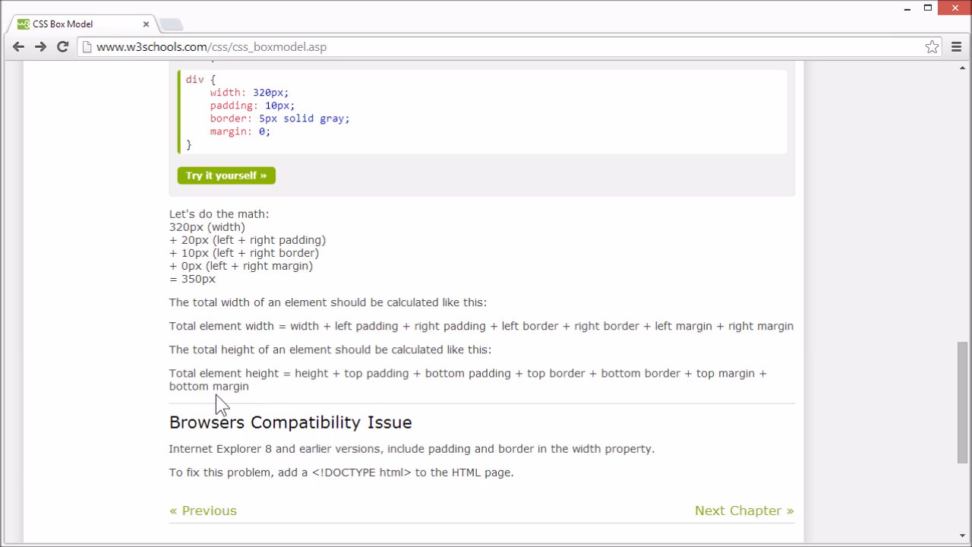
mouse_move(553, 379)
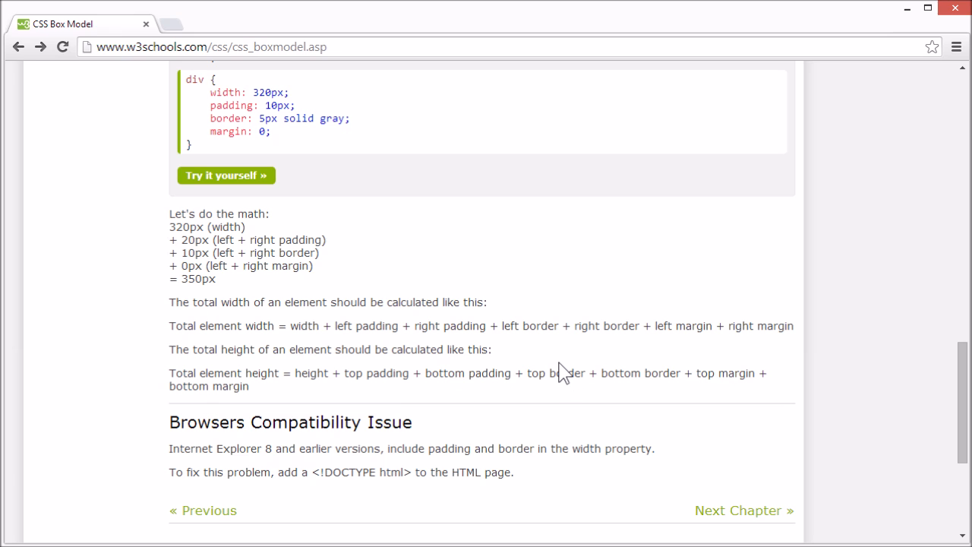
mouse_move(589, 366)
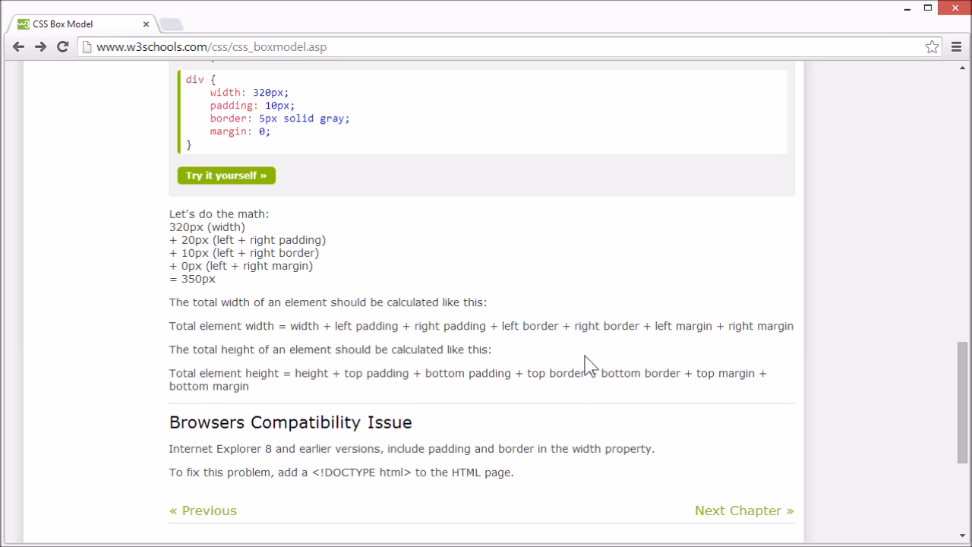